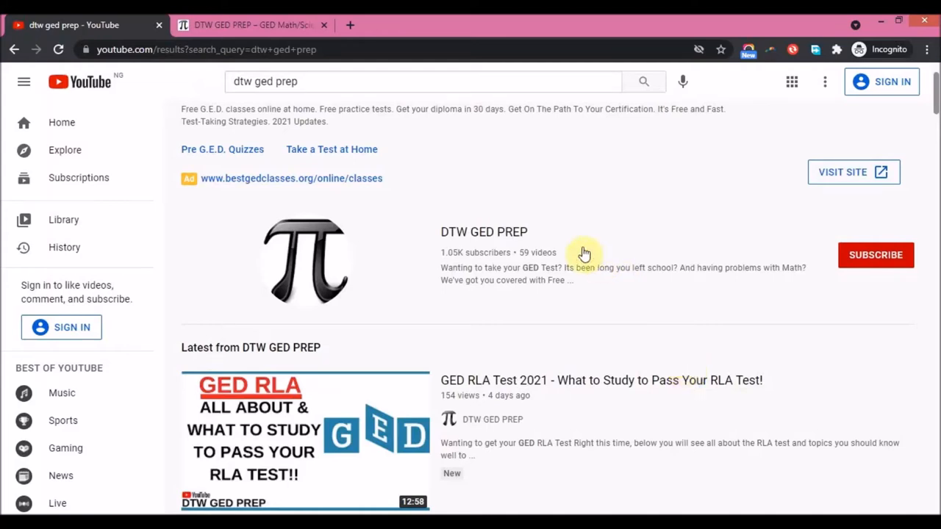
mouse_move(673, 241)
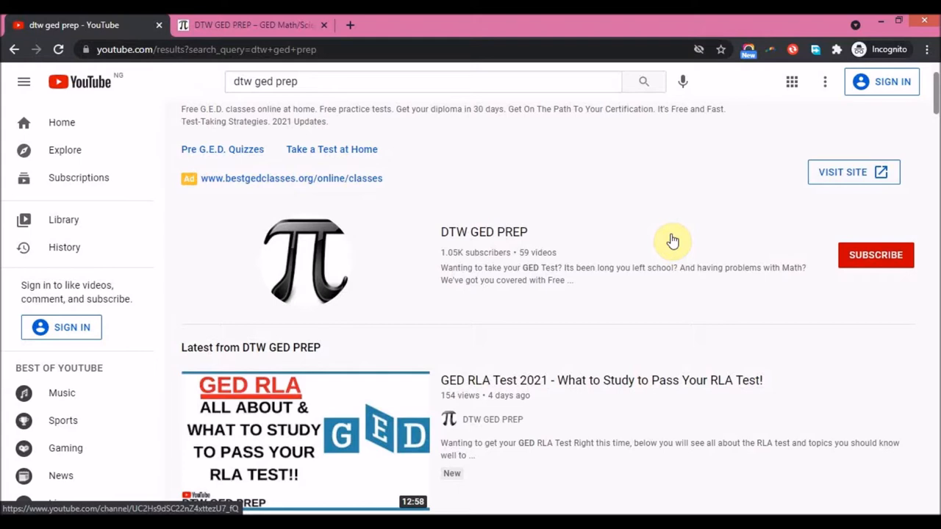
mouse_move(641, 232)
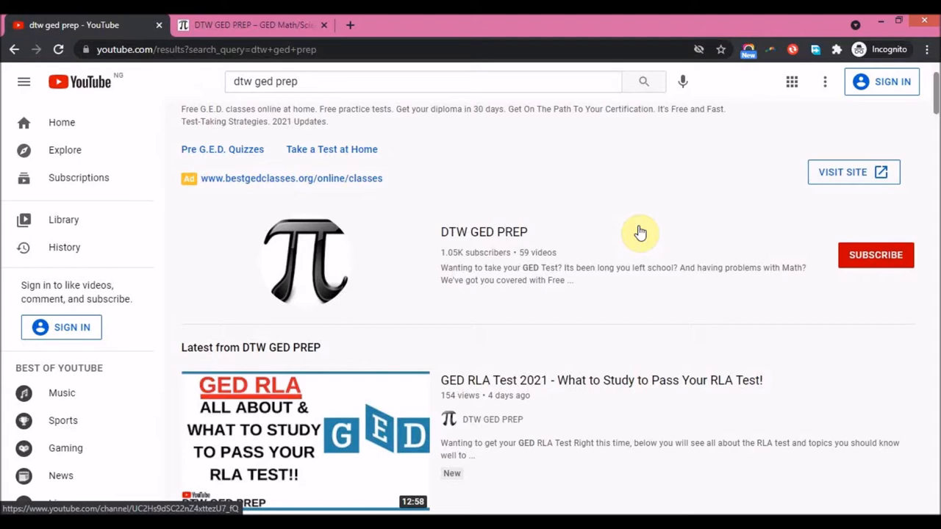
mouse_move(608, 202)
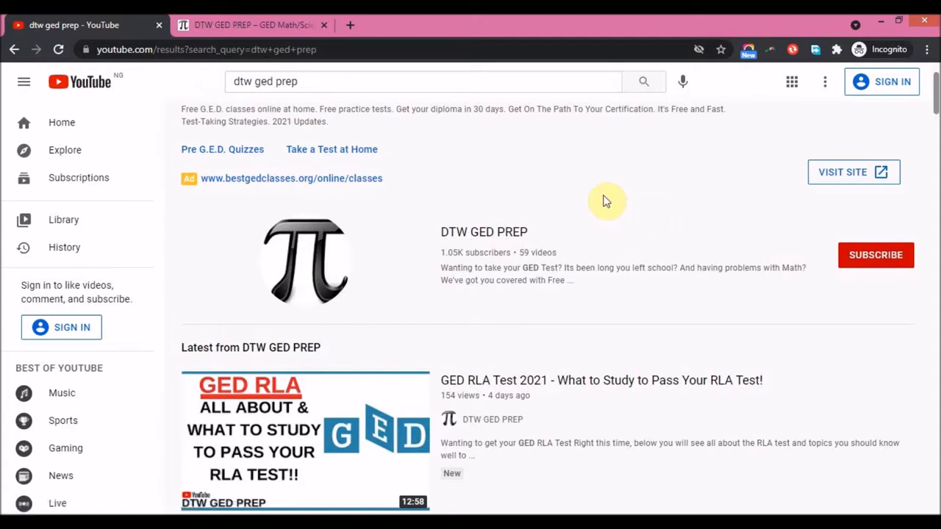
mouse_move(834, 241)
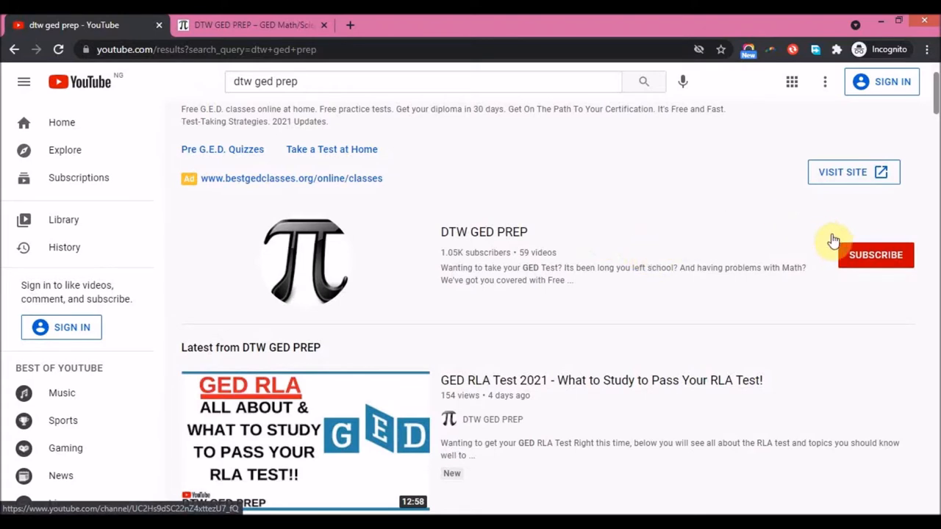
mouse_move(850, 263)
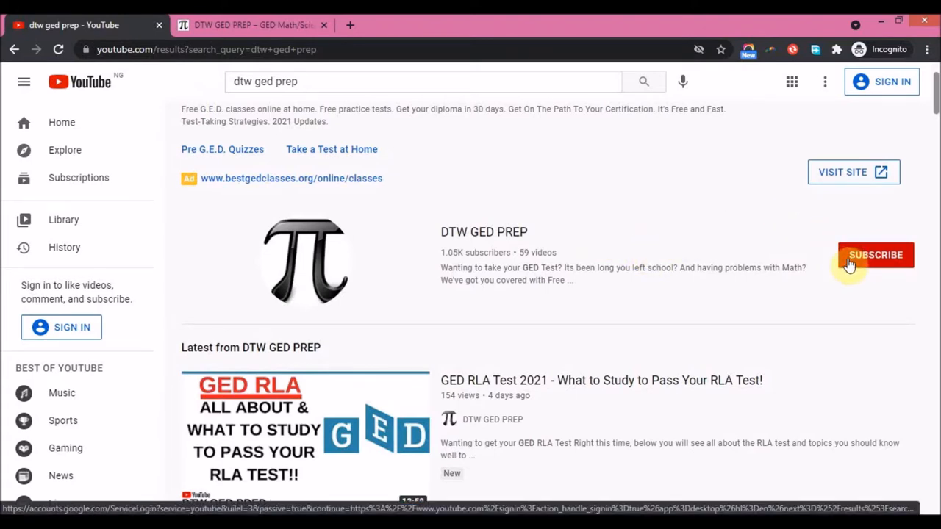
mouse_move(697, 236)
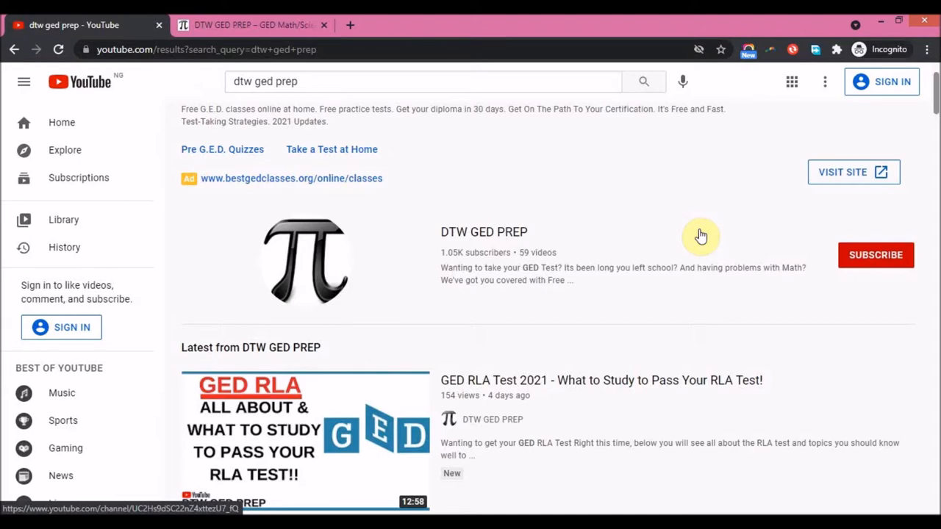
mouse_move(510, 258)
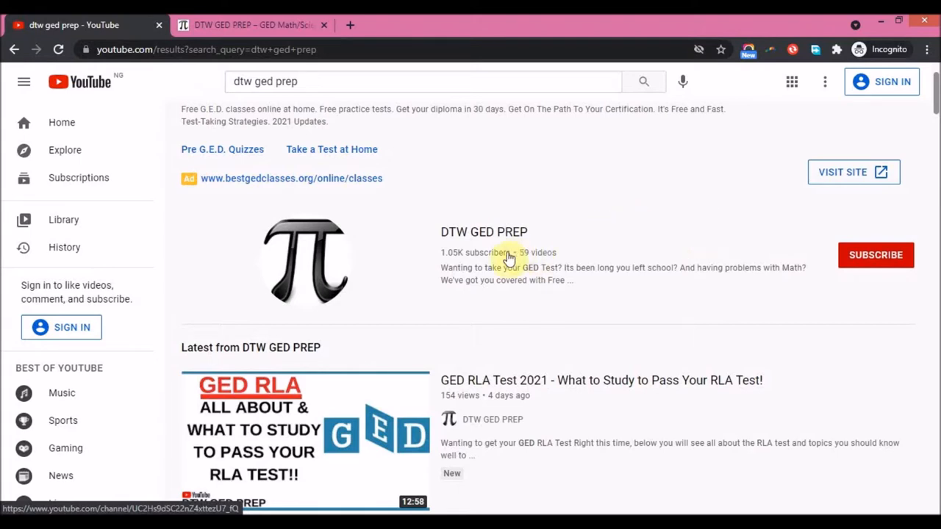
mouse_move(623, 241)
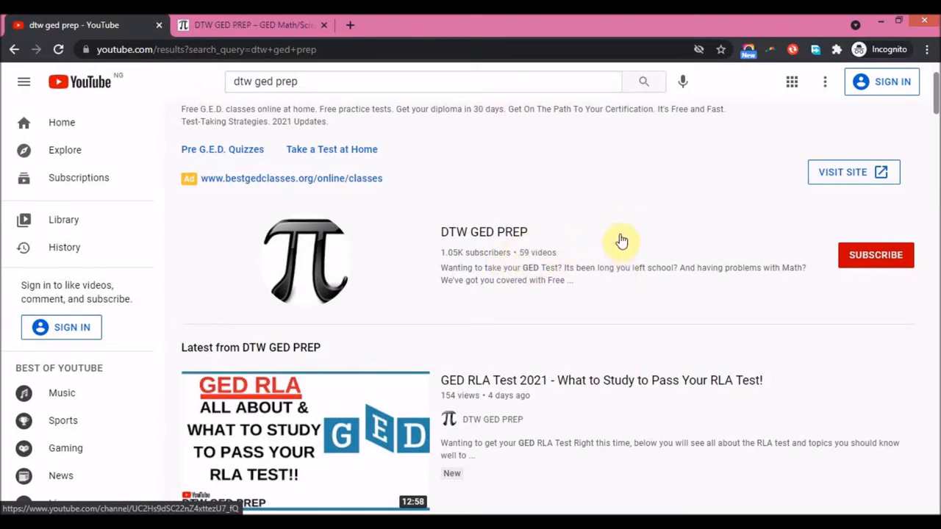
mouse_move(559, 244)
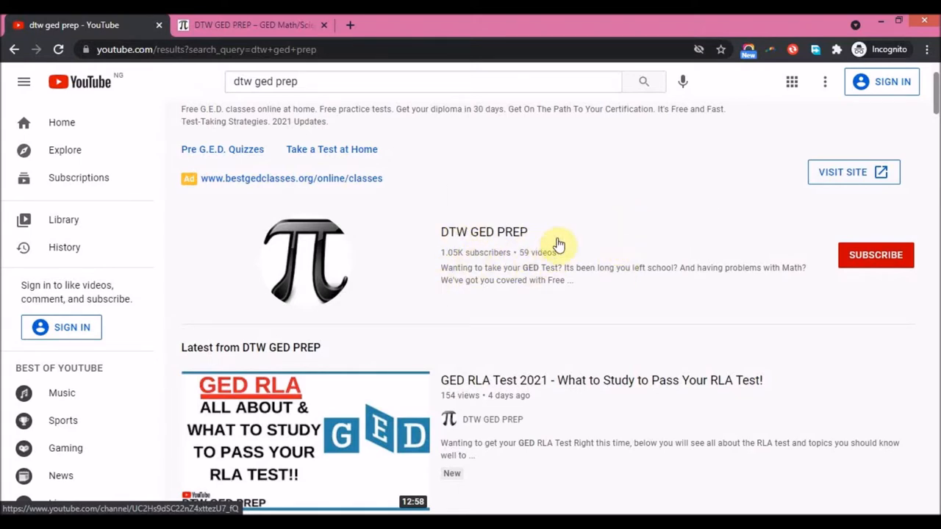
Scroll the DTW GED PREP page to locate the 'GED Social Studies: What to Study' article
scroll("down", 3)
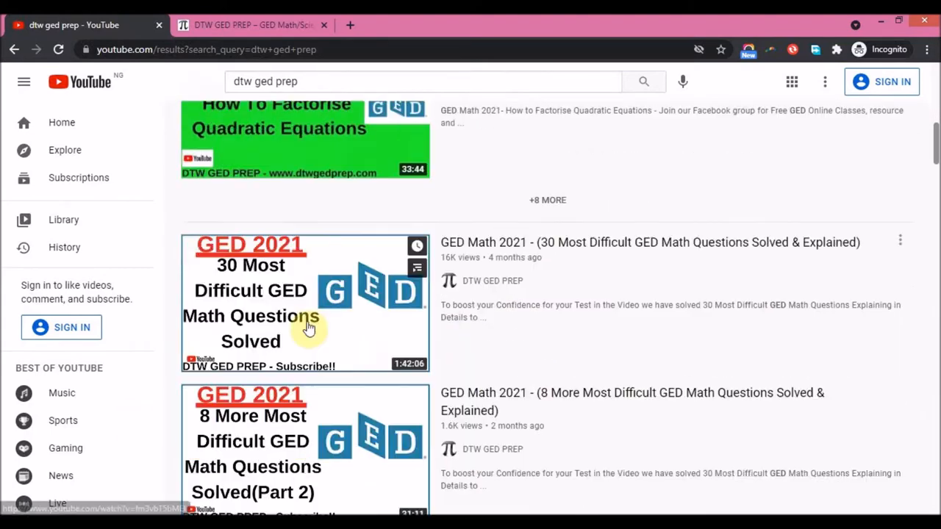
mouse_move(664, 255)
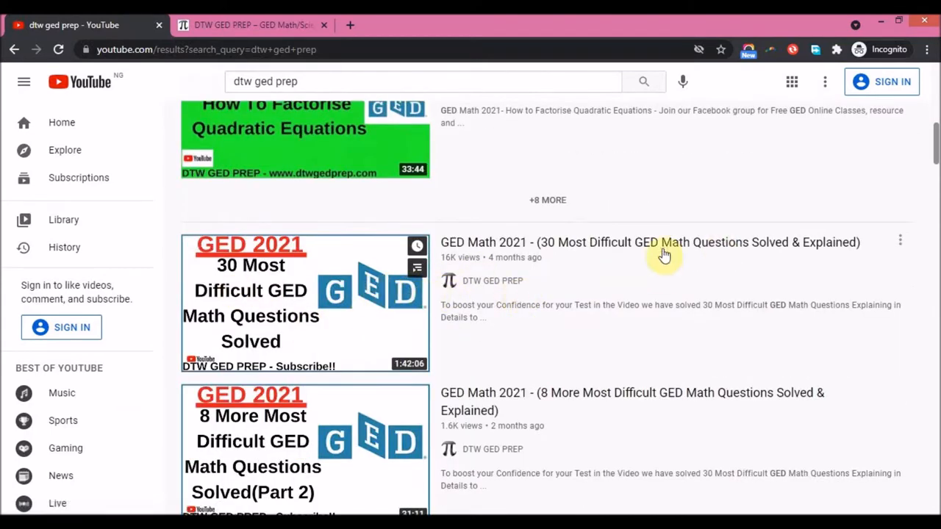
mouse_move(619, 260)
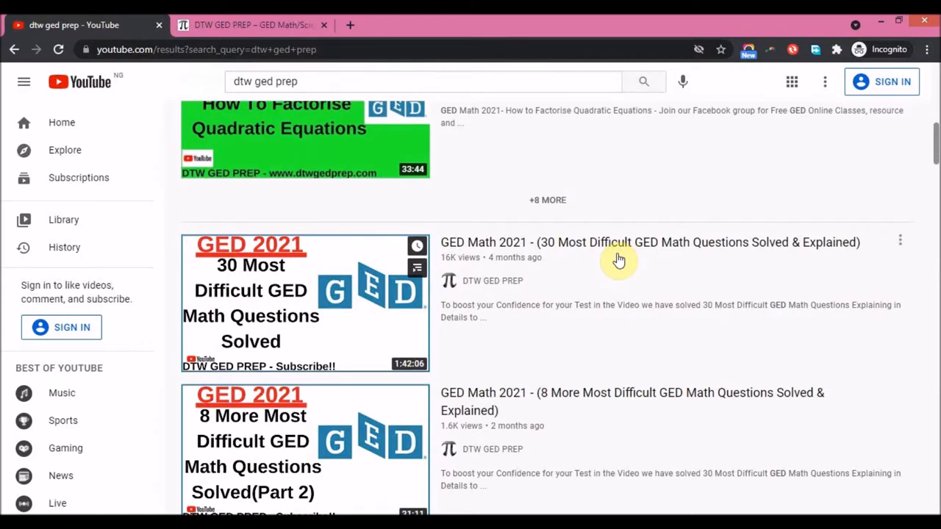
mouse_move(525, 278)
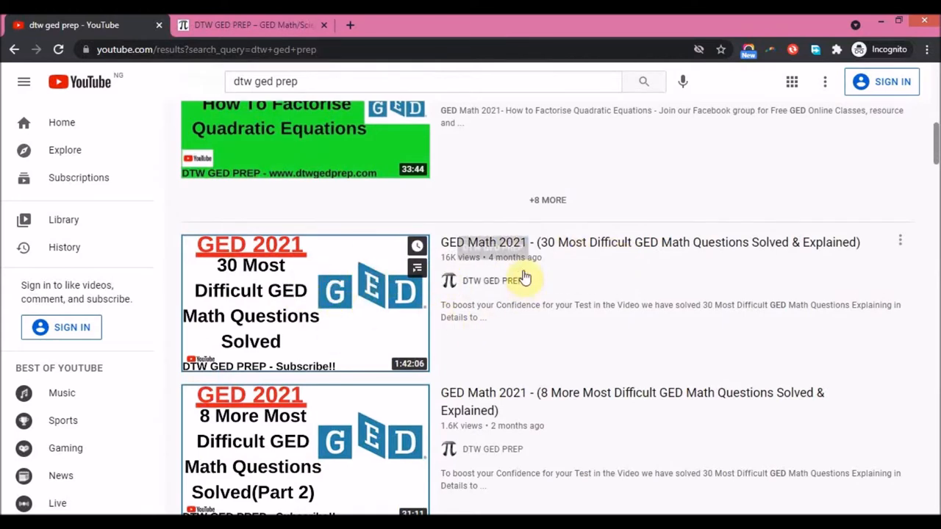
mouse_move(298, 307)
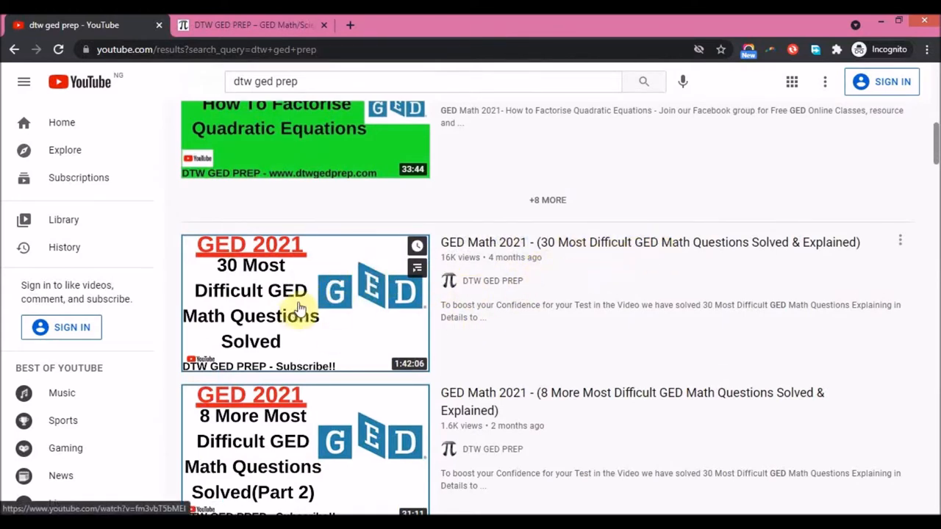
mouse_move(436, 335)
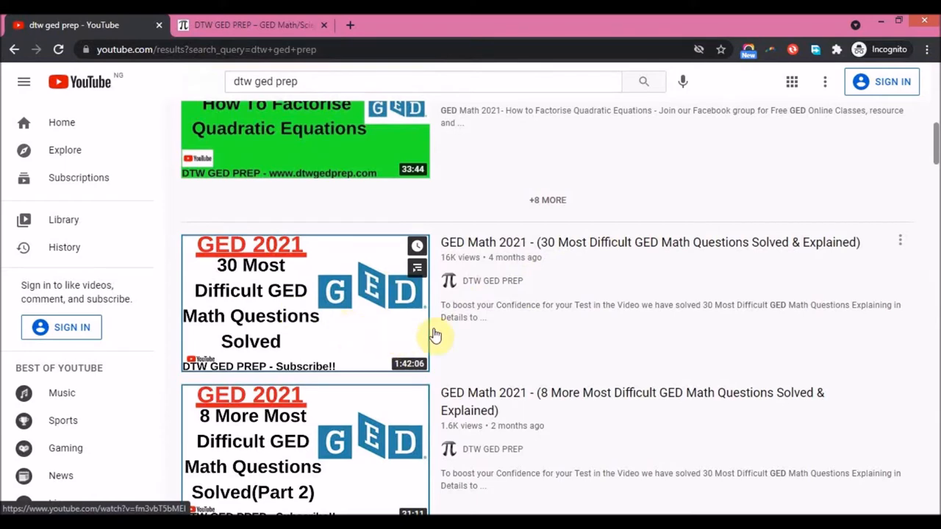
scroll("up", 3)
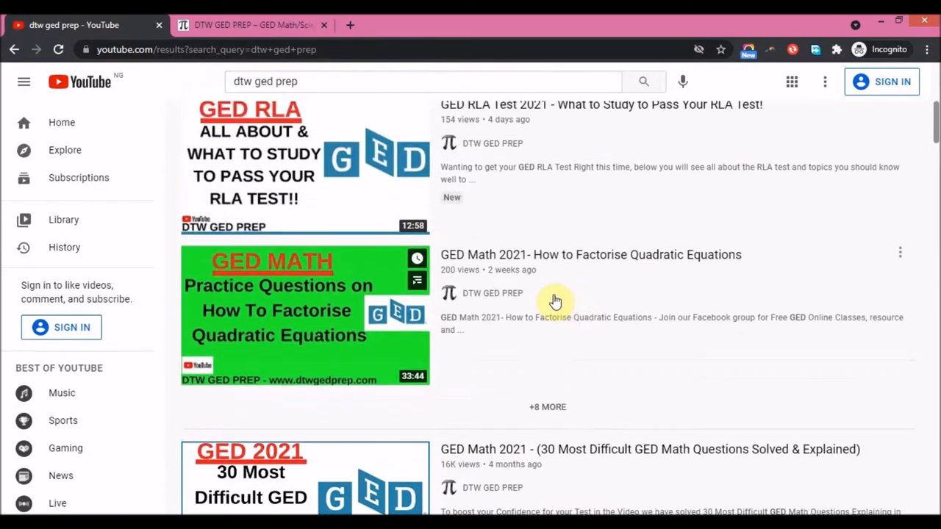
scroll("up", 3)
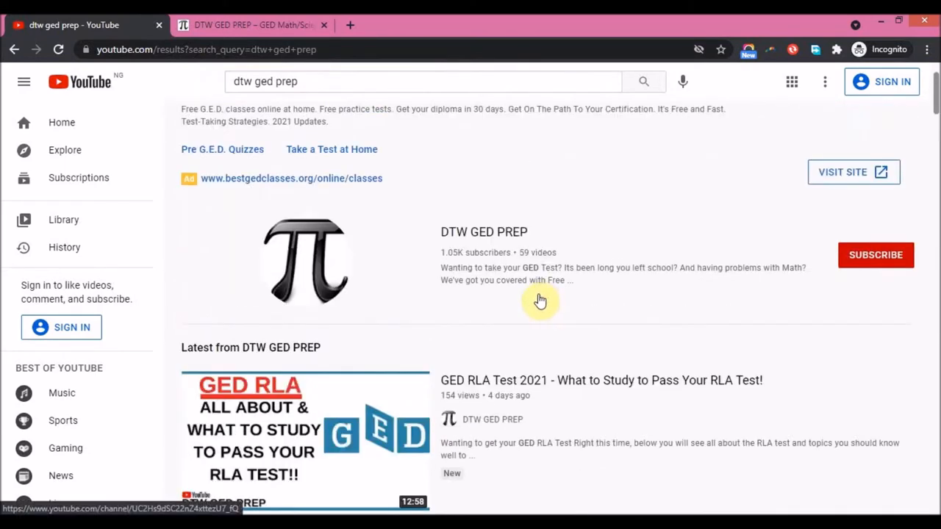
scroll("up", 3)
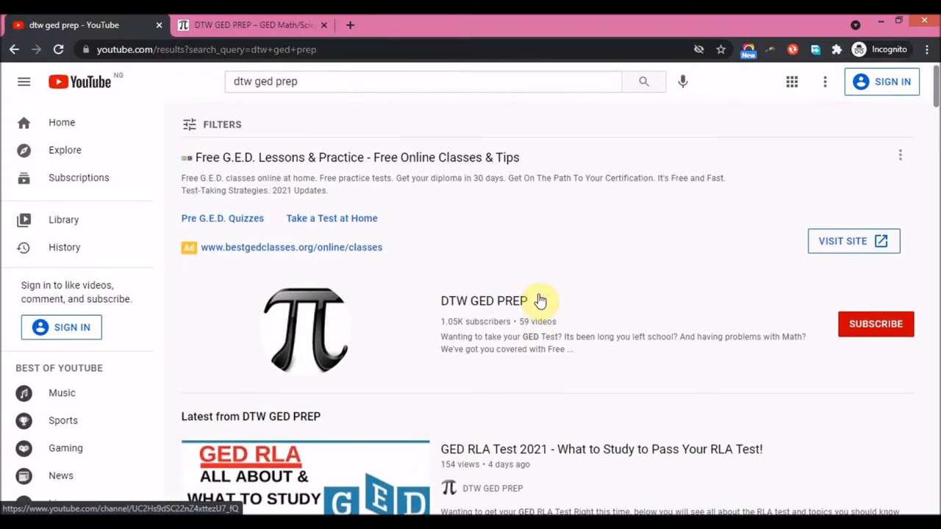
mouse_move(564, 291)
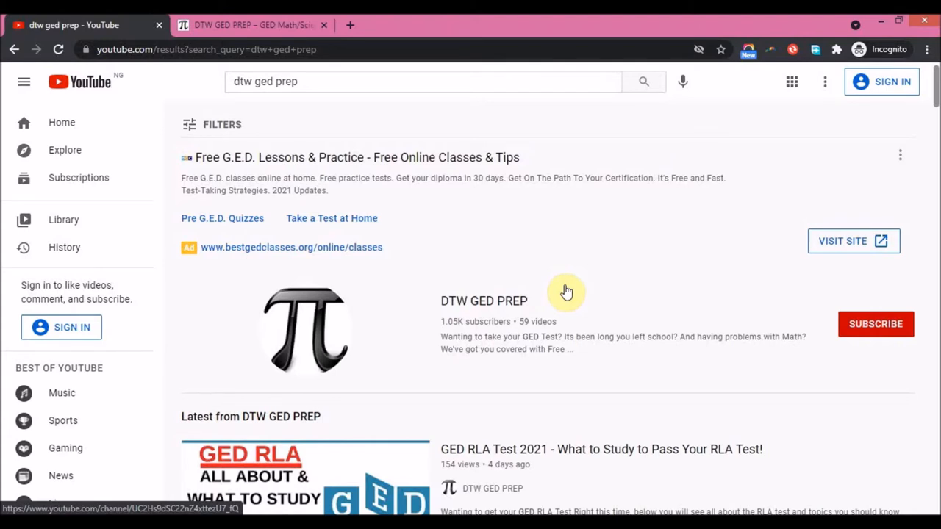
mouse_move(567, 298)
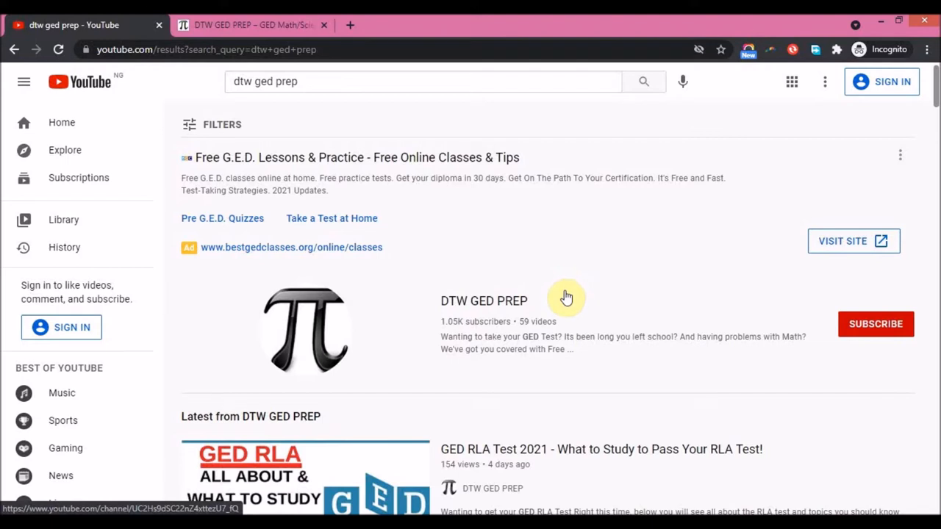
mouse_move(577, 338)
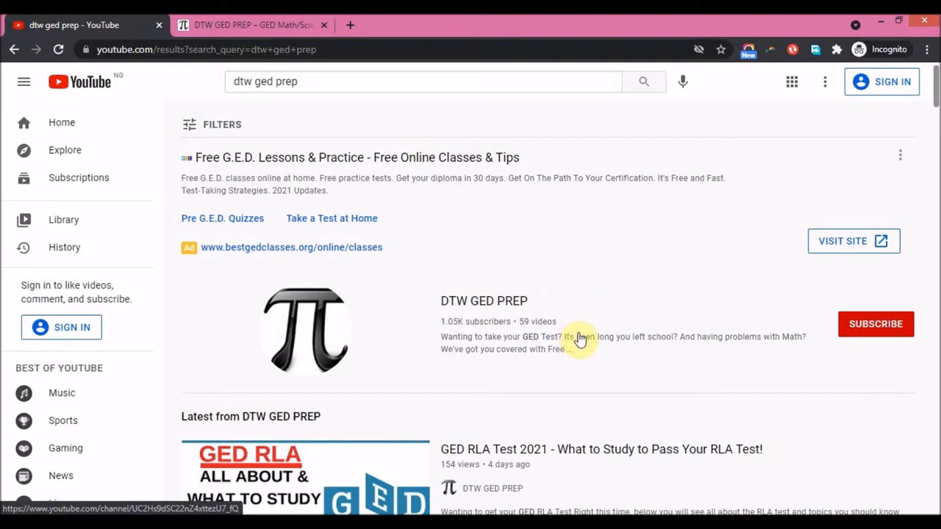
mouse_move(590, 281)
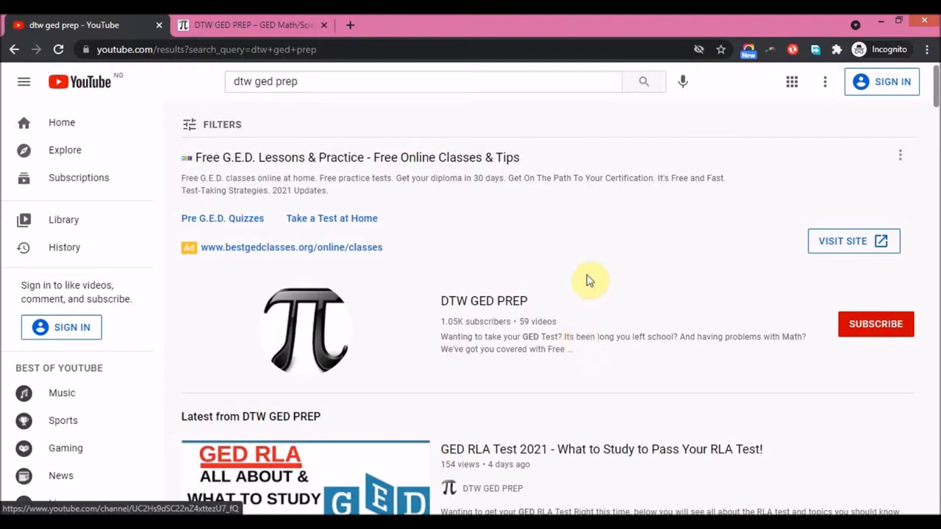
mouse_move(605, 329)
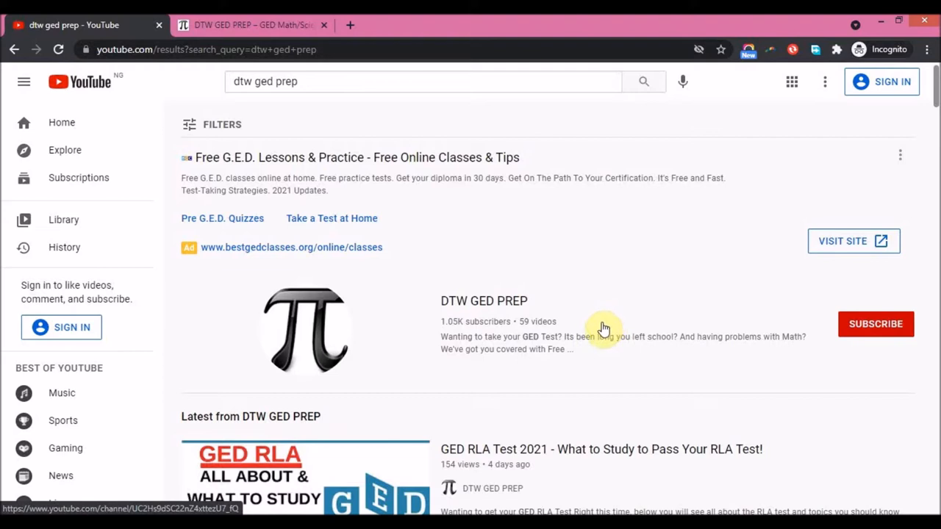
mouse_move(598, 344)
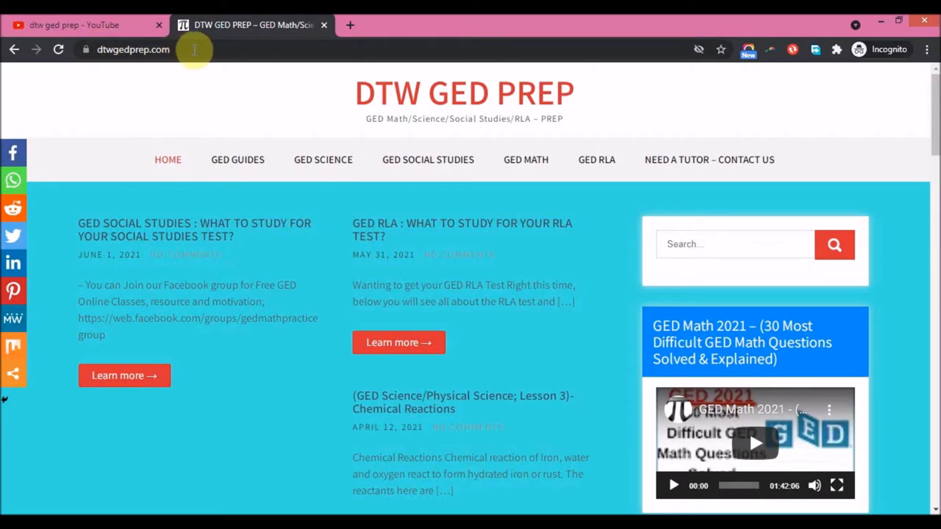
mouse_move(132, 76)
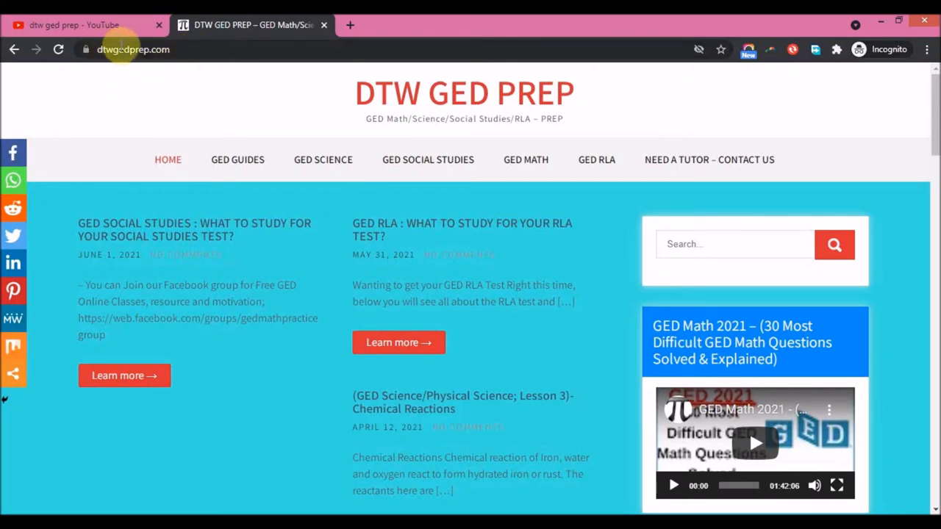
mouse_move(322, 142)
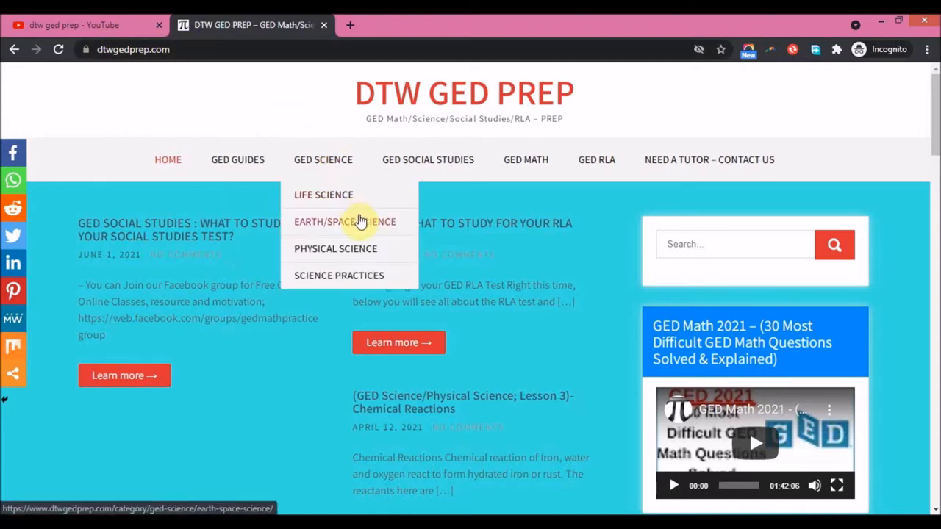
mouse_move(371, 159)
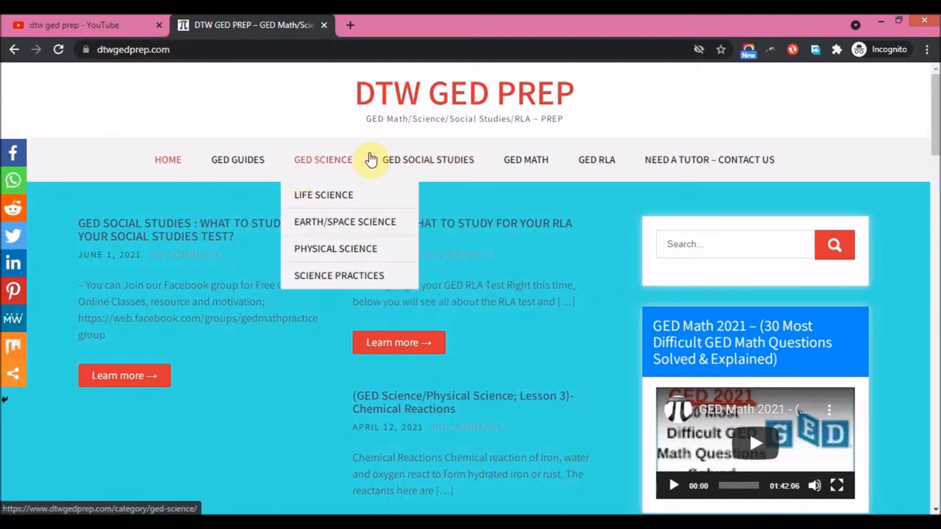
mouse_move(610, 184)
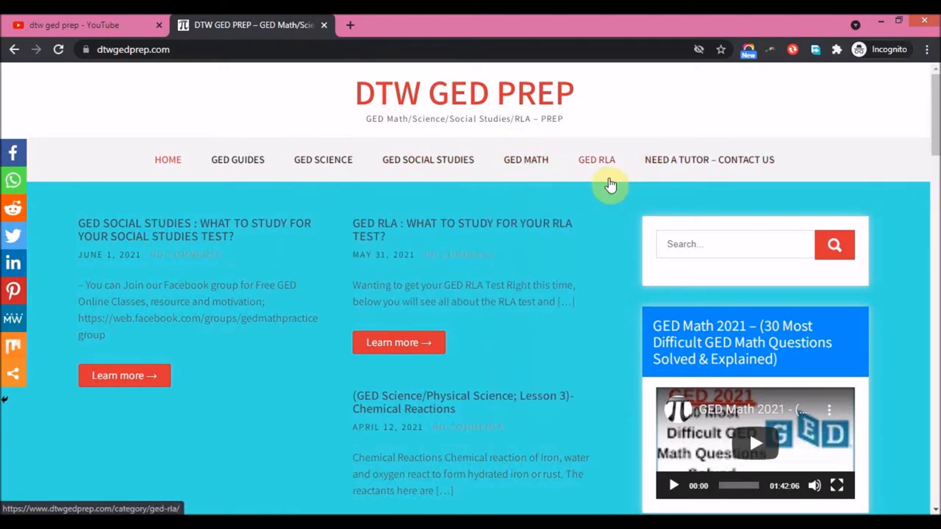
mouse_move(219, 318)
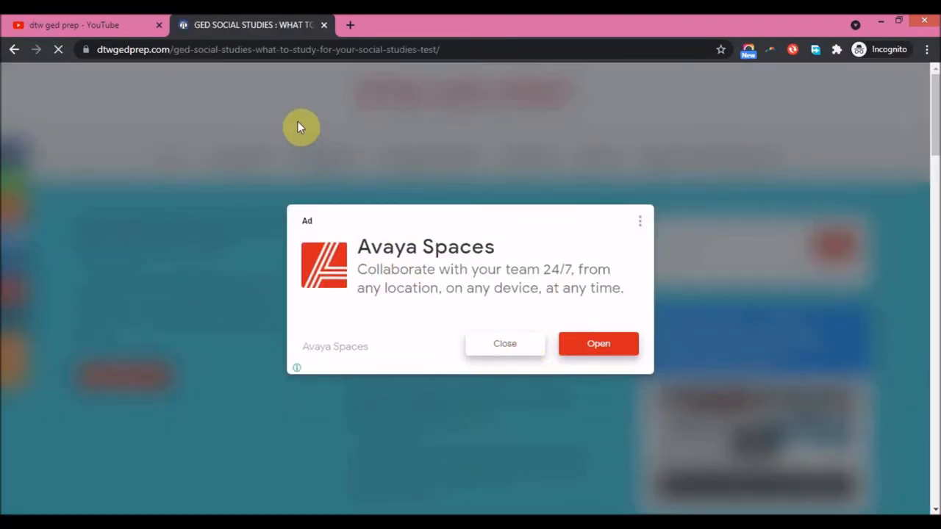
Dismiss the pop-up ad and scroll into the article's Test Topics section
left_click(505, 343)
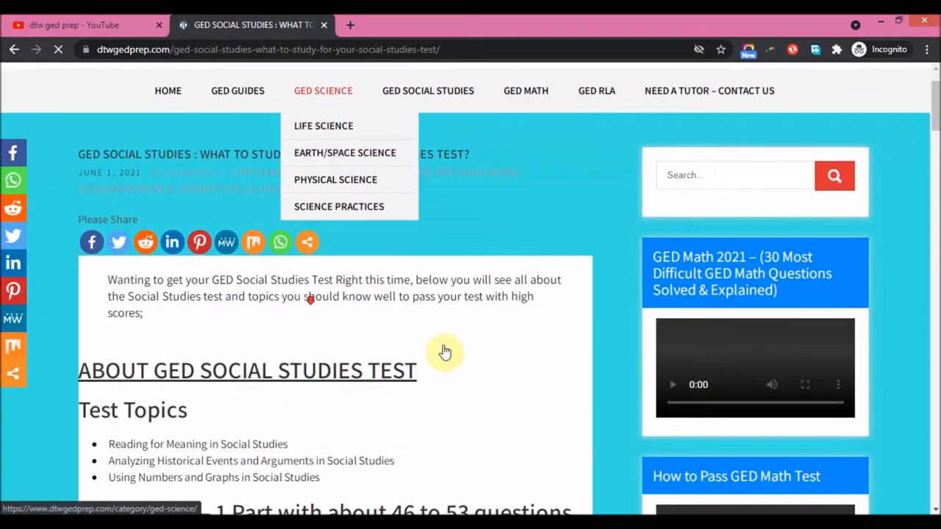
scroll("down", 3)
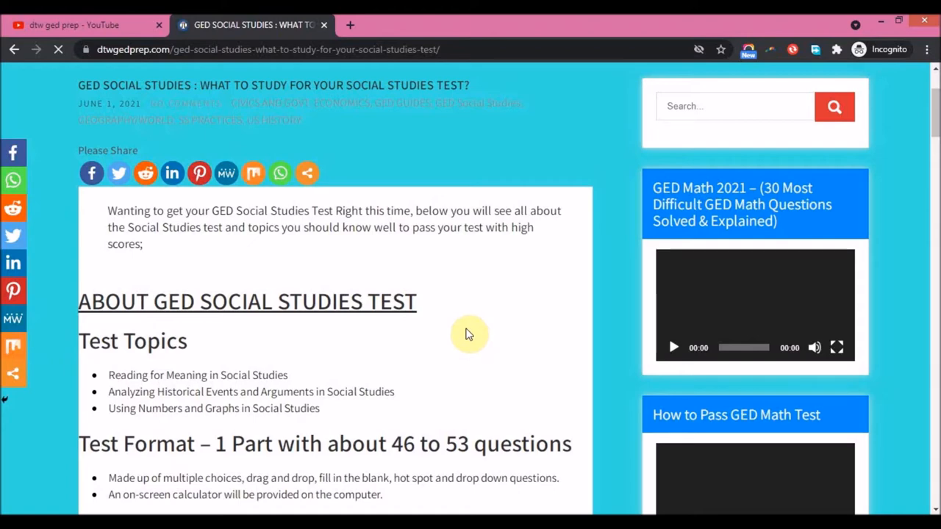
mouse_move(213, 272)
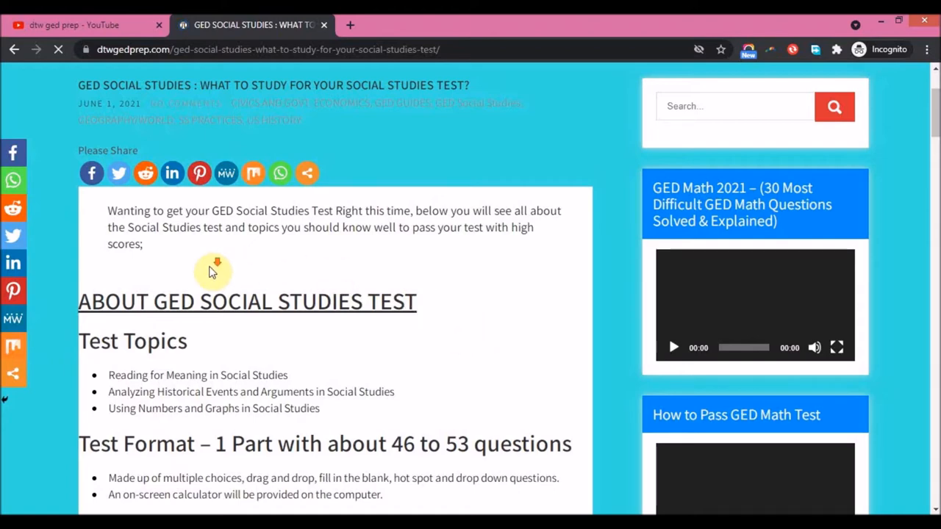
scroll("down", 3)
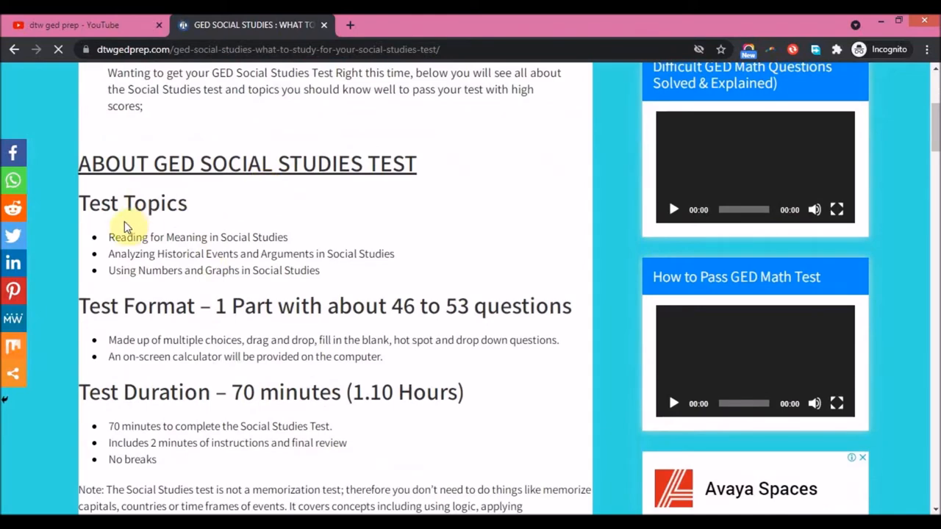
mouse_move(294, 254)
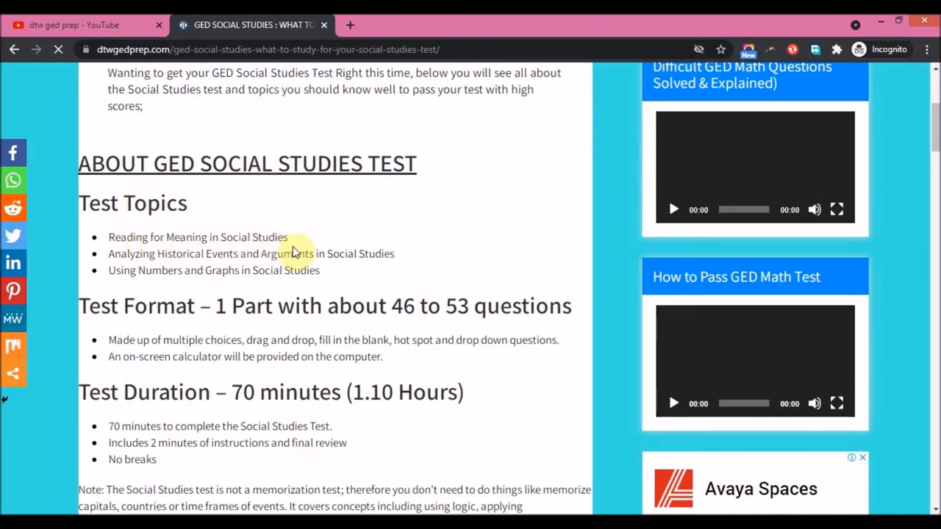
scroll("down", 3)
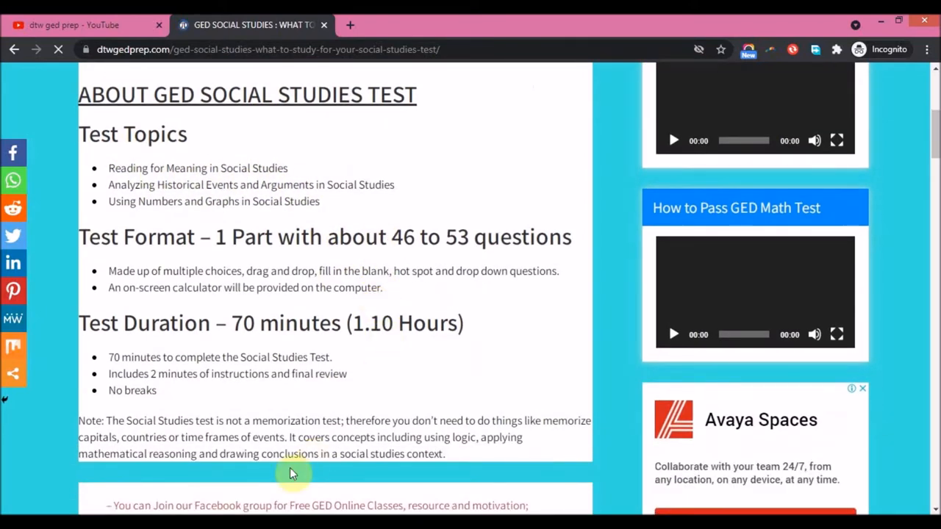
mouse_move(459, 388)
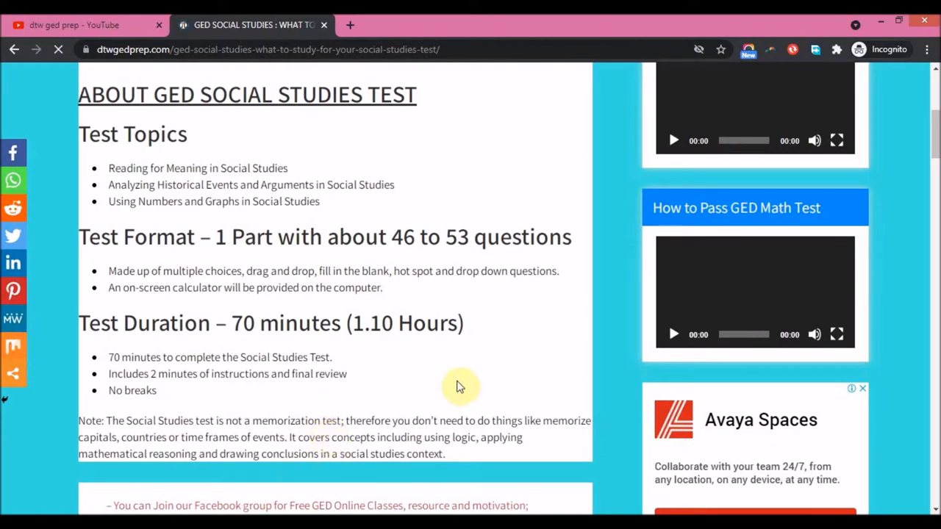
Scroll to Test Format (46–53 questions) and Test Duration (70 minutes)
scroll("up", 3)
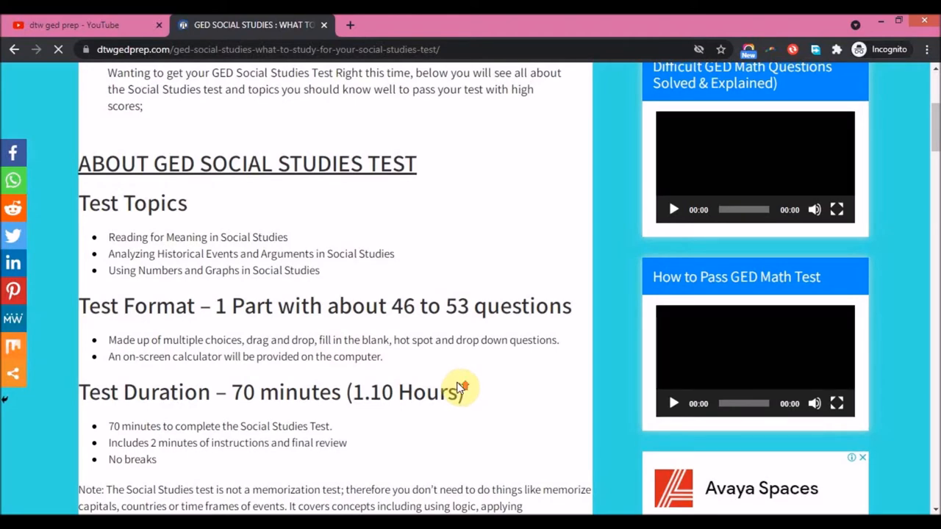
scroll("up", 3)
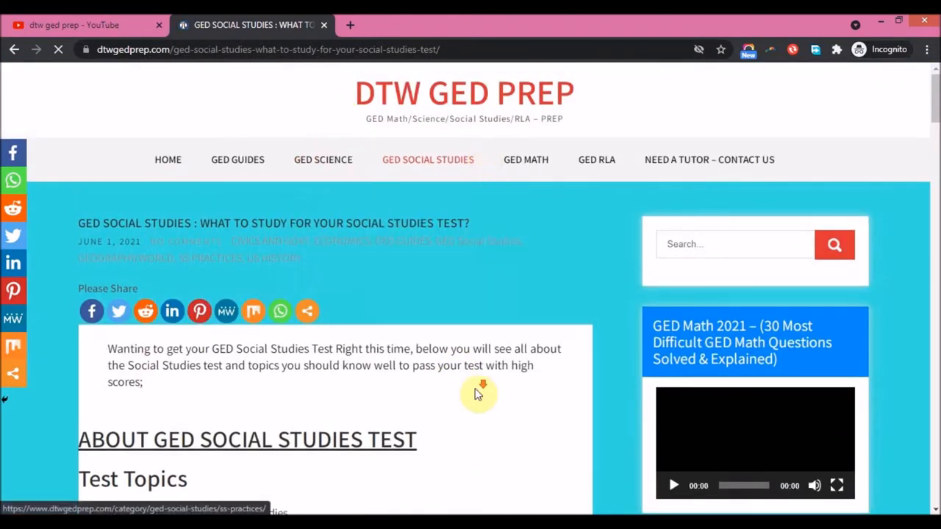
scroll("down", 3)
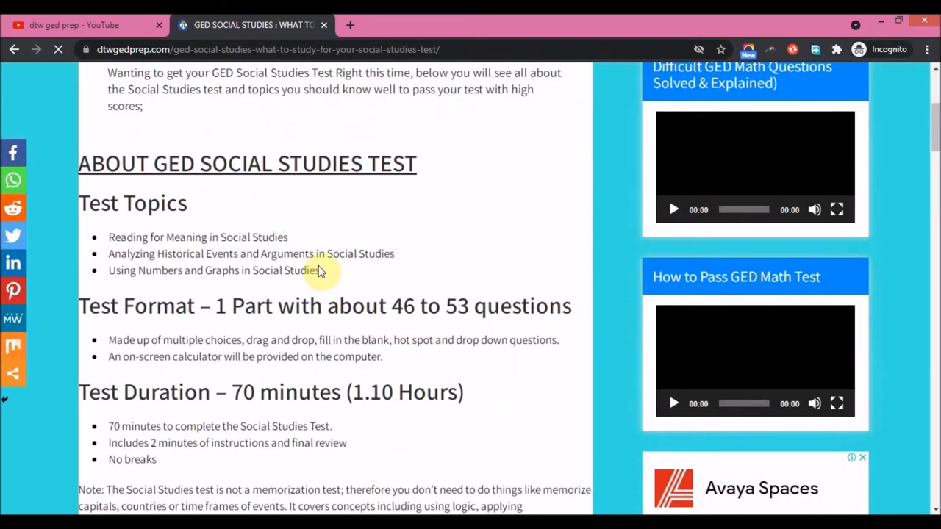
mouse_move(335, 254)
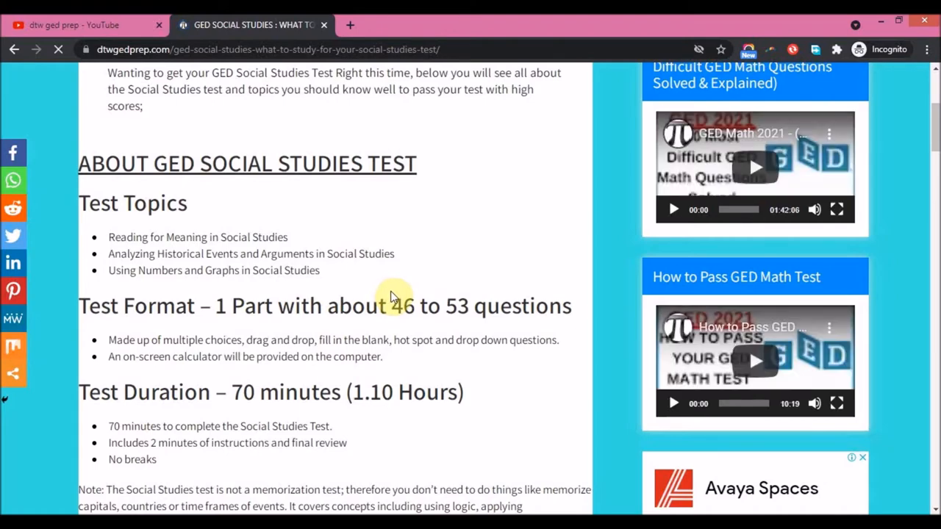
scroll("down", 3)
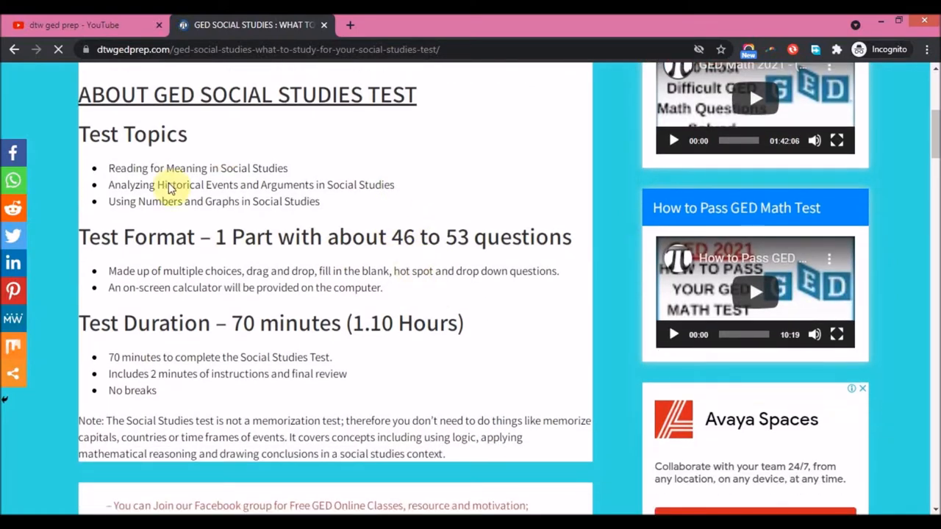
mouse_move(358, 246)
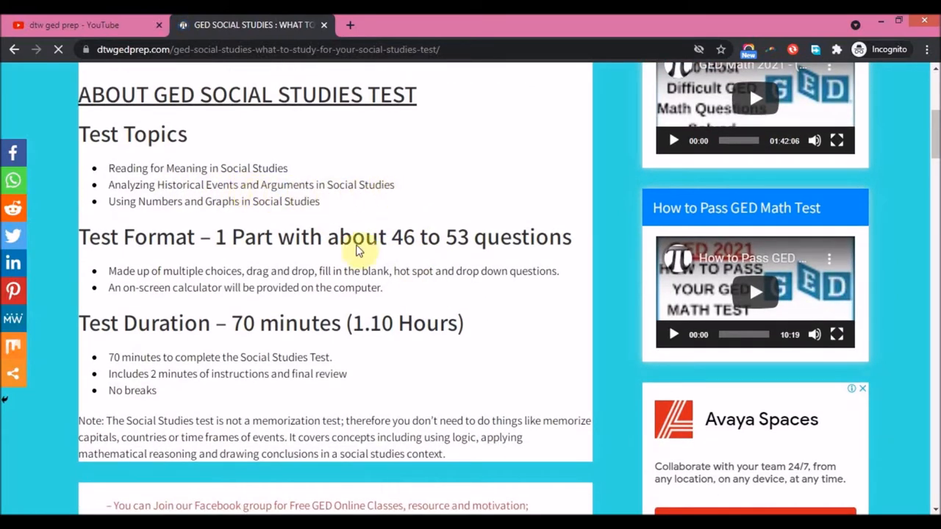
mouse_move(265, 213)
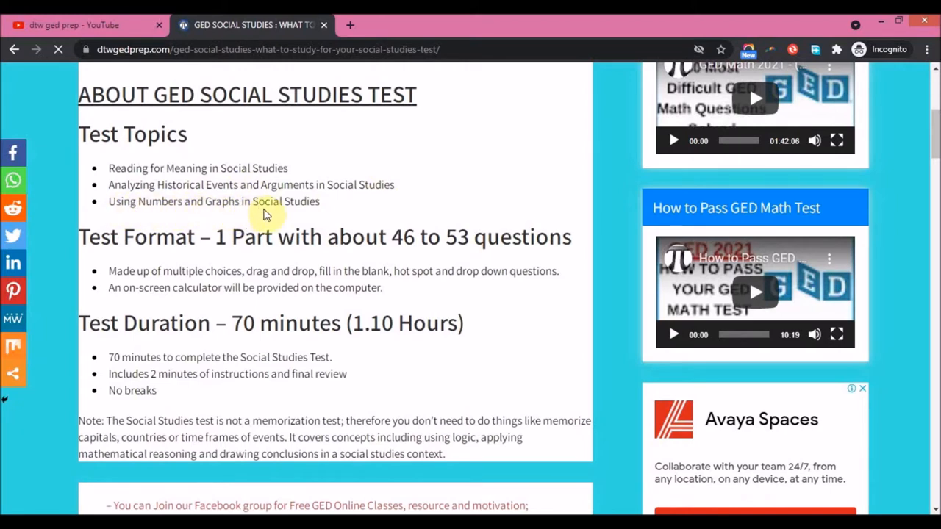
mouse_move(368, 231)
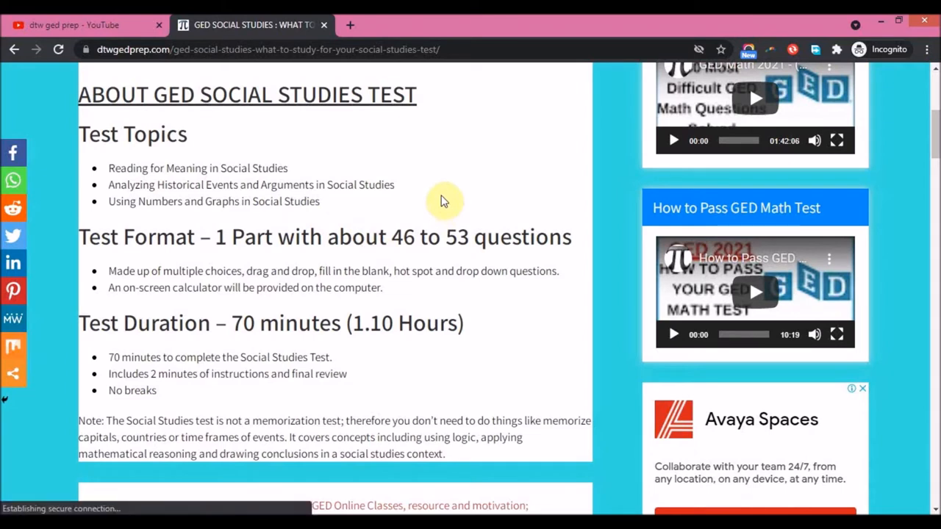
mouse_move(443, 210)
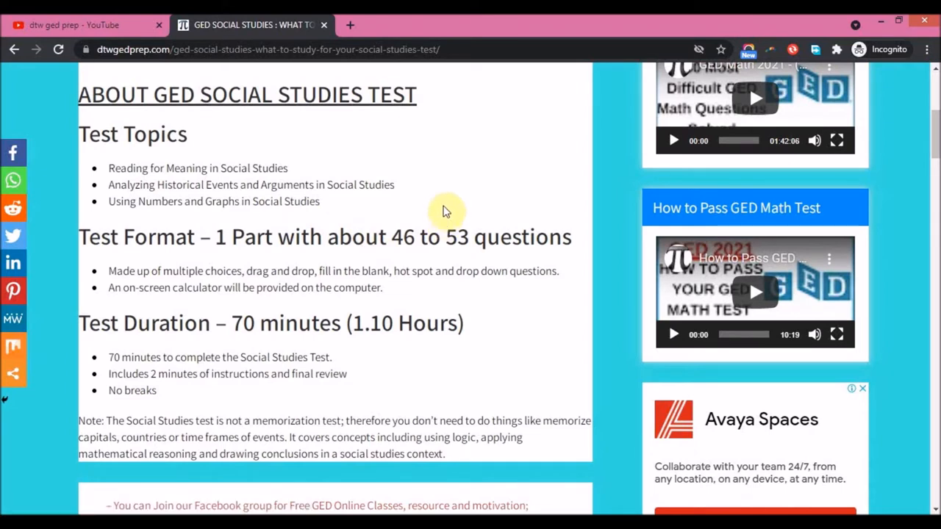
scroll("down", 3)
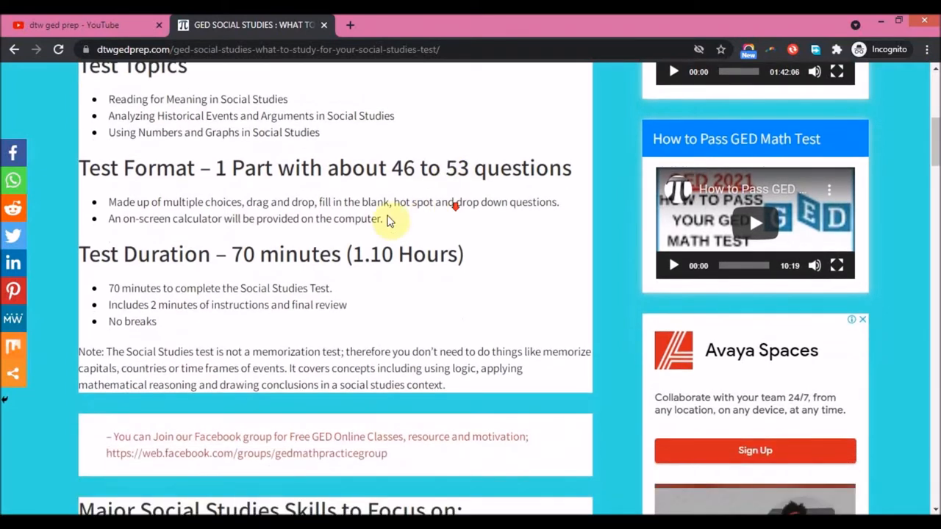
mouse_move(459, 188)
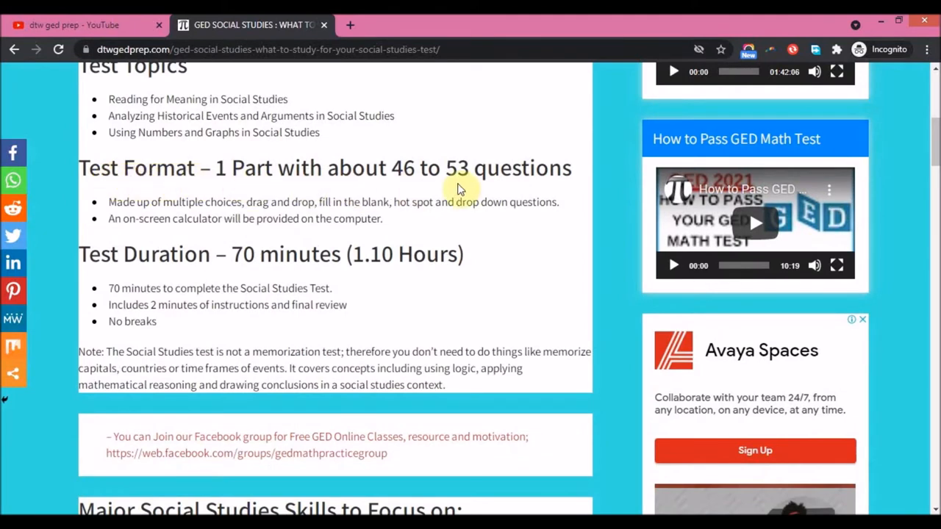
mouse_move(412, 180)
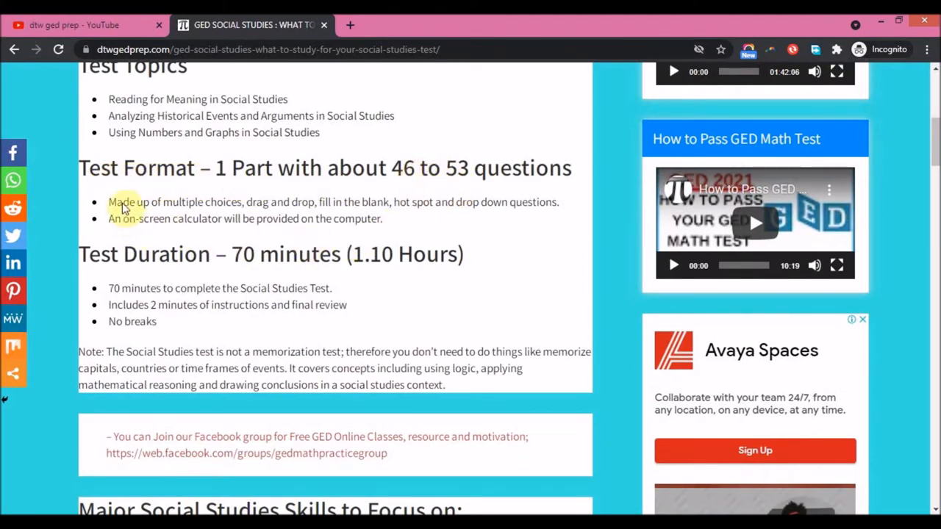
mouse_move(169, 225)
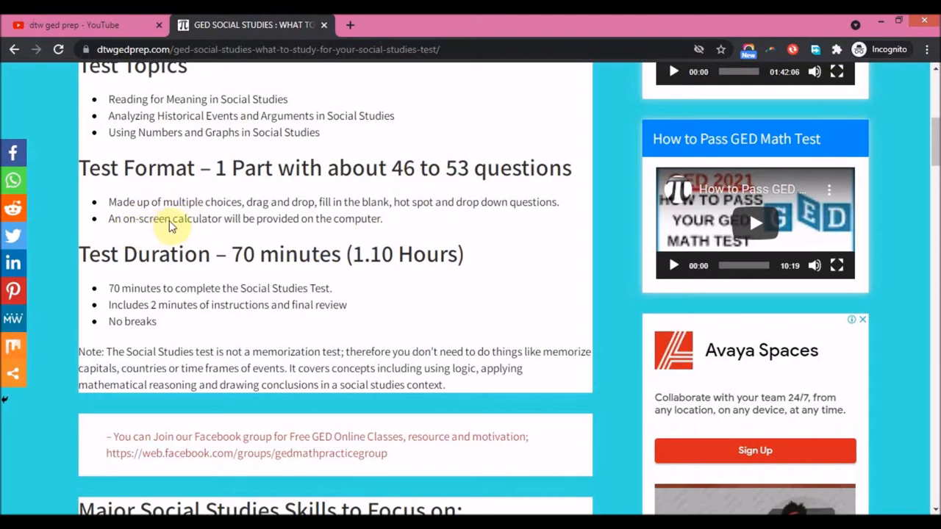
mouse_move(291, 221)
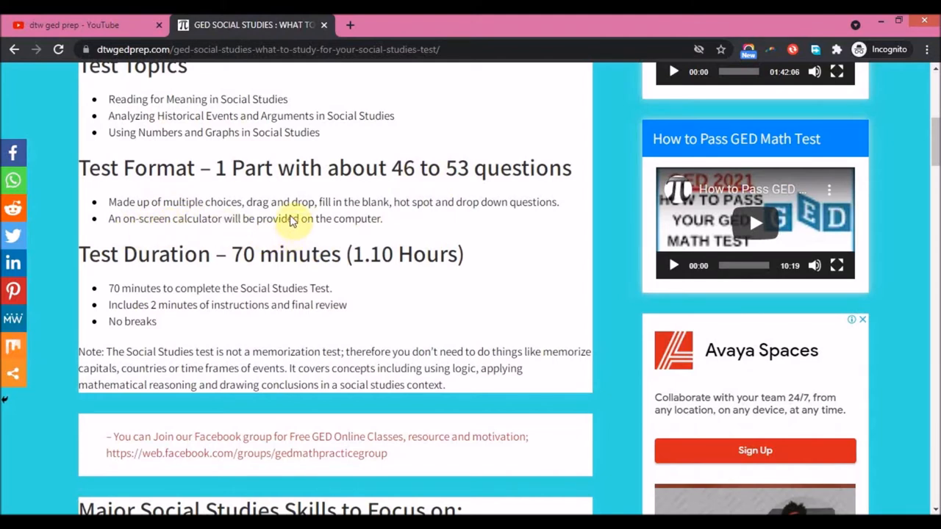
mouse_move(242, 204)
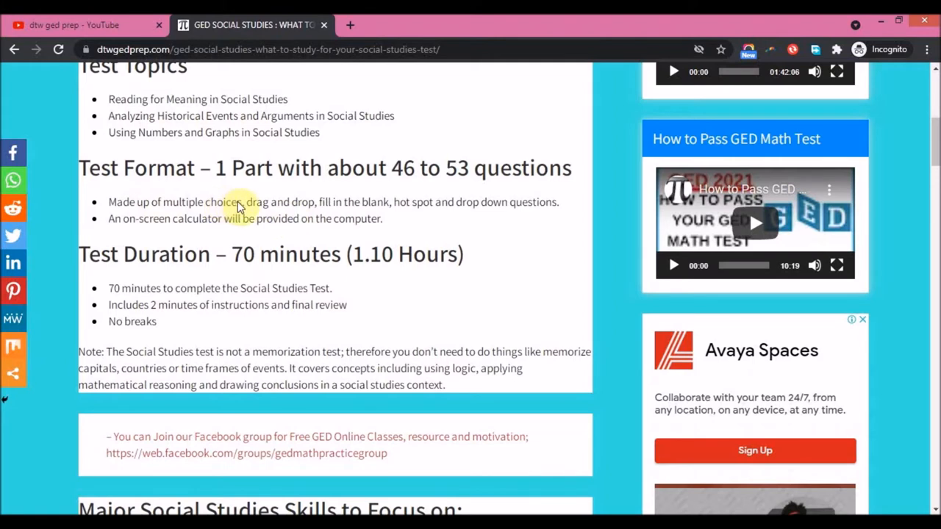
mouse_move(410, 217)
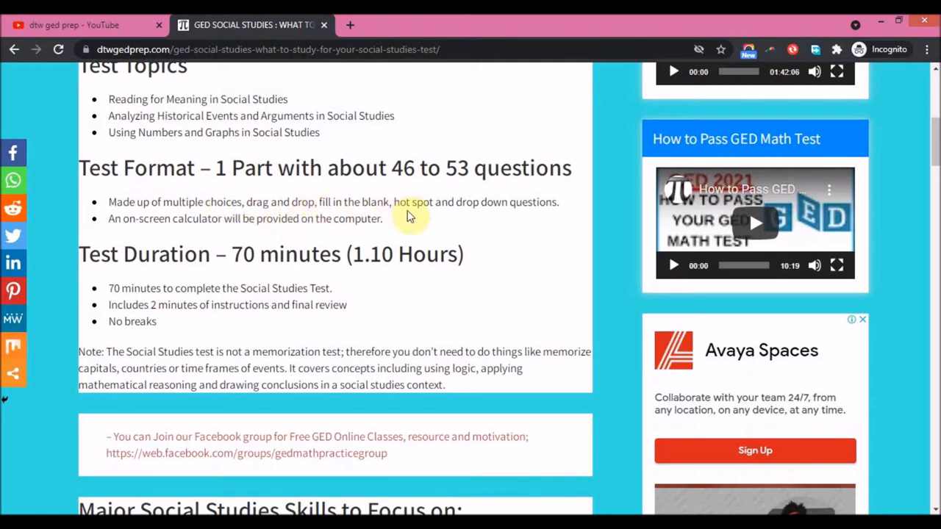
mouse_move(114, 270)
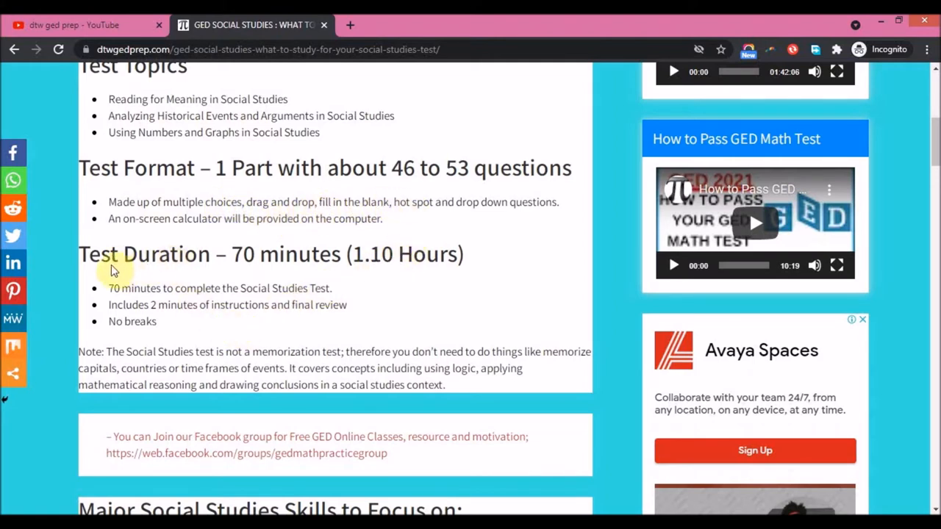
mouse_move(444, 312)
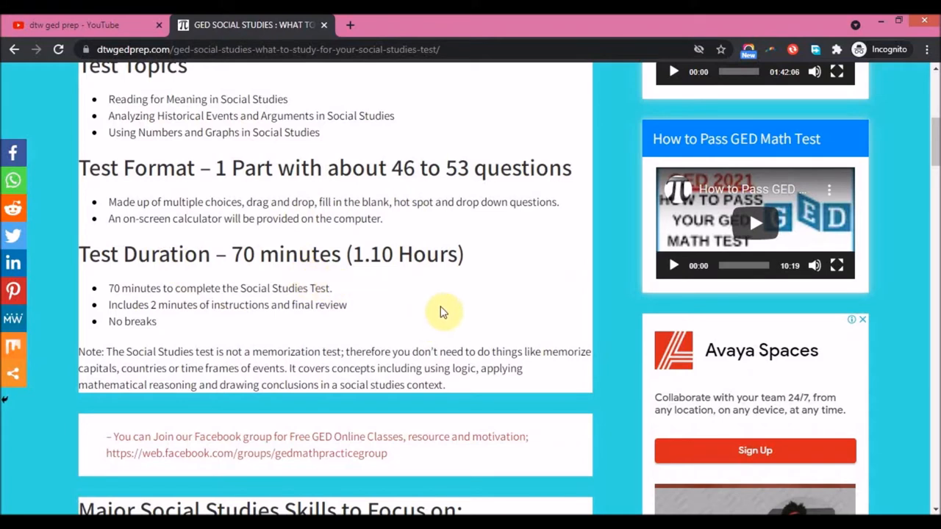
Scroll past the note and Facebook group link to Reading for Meaning skills
scroll("down", 3)
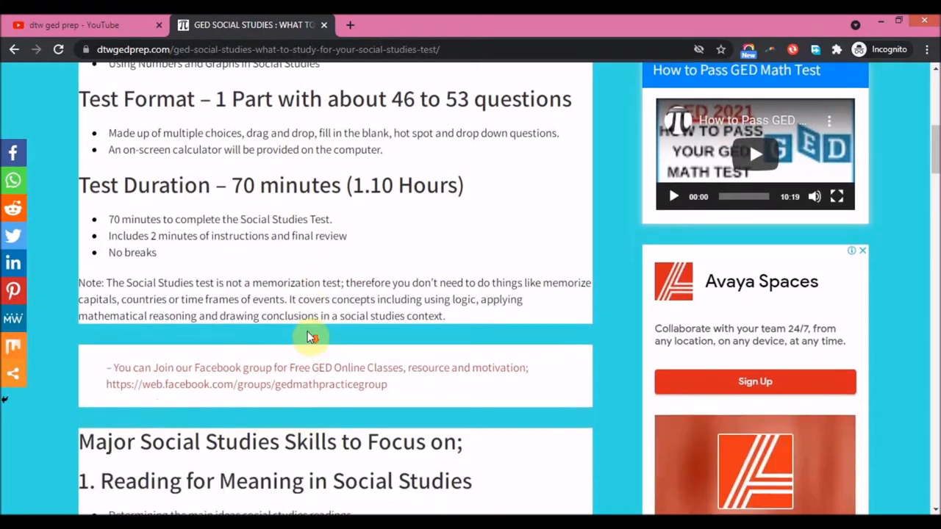
mouse_move(321, 292)
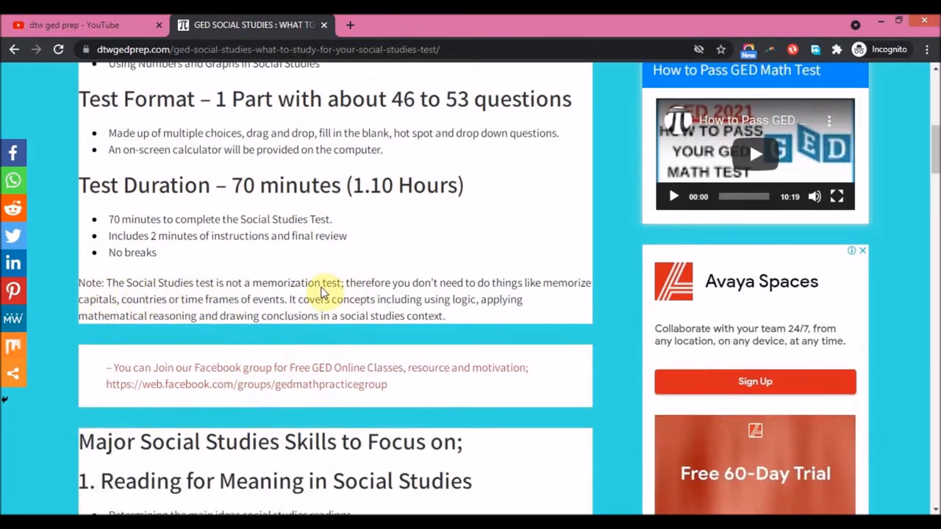
mouse_move(419, 280)
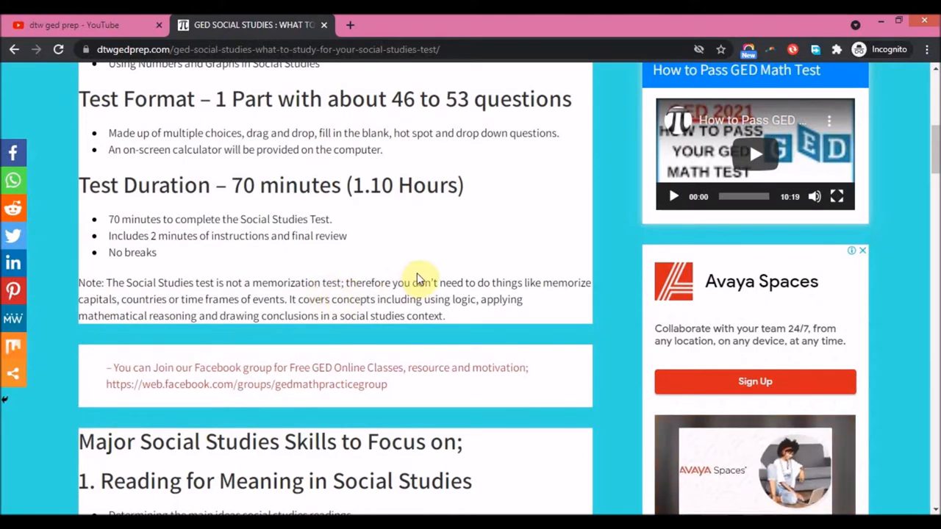
mouse_move(441, 304)
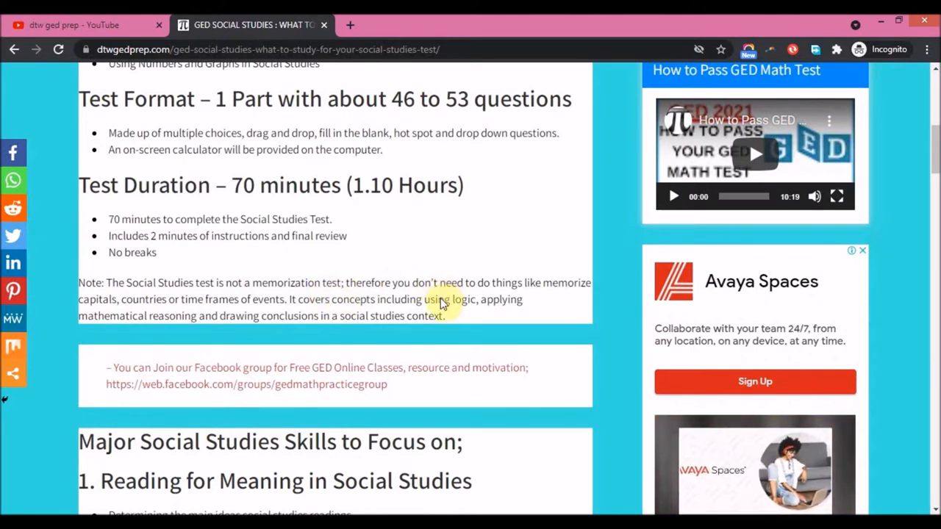
mouse_move(402, 272)
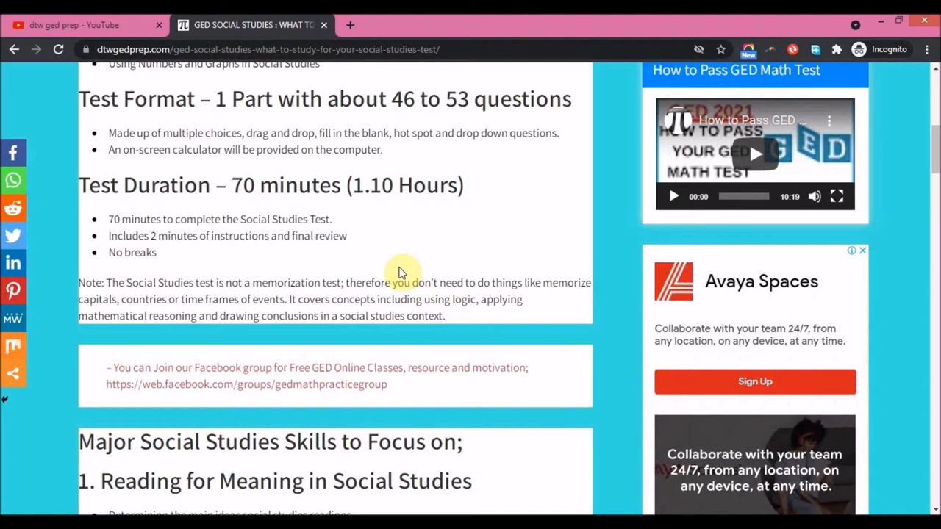
scroll("down", 3)
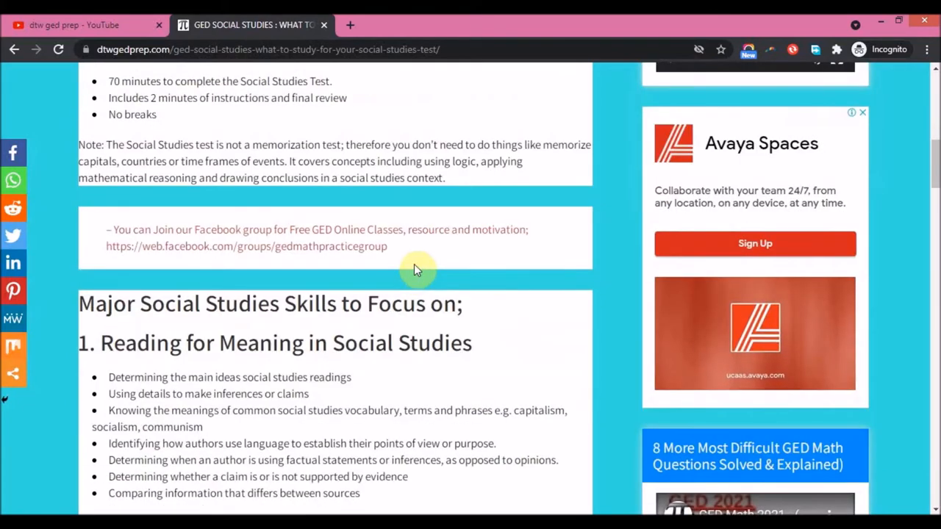
scroll("down", 3)
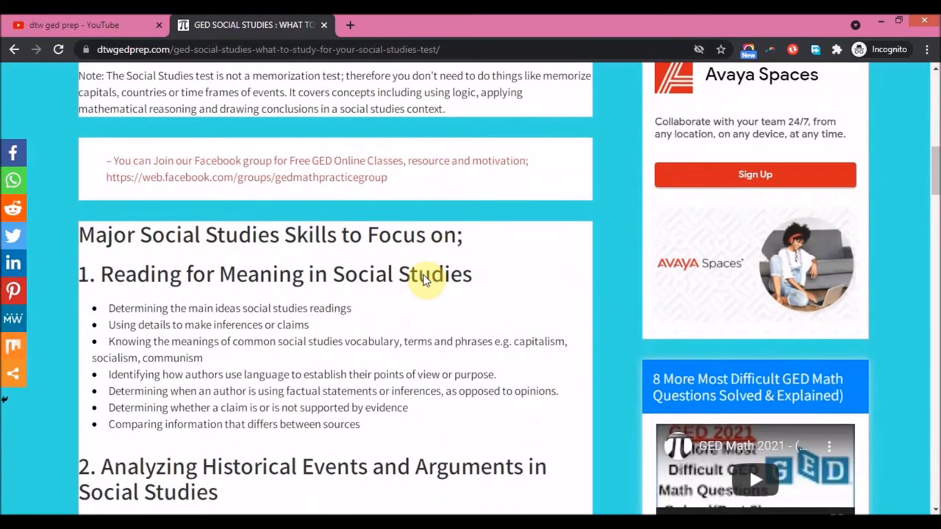
mouse_move(387, 350)
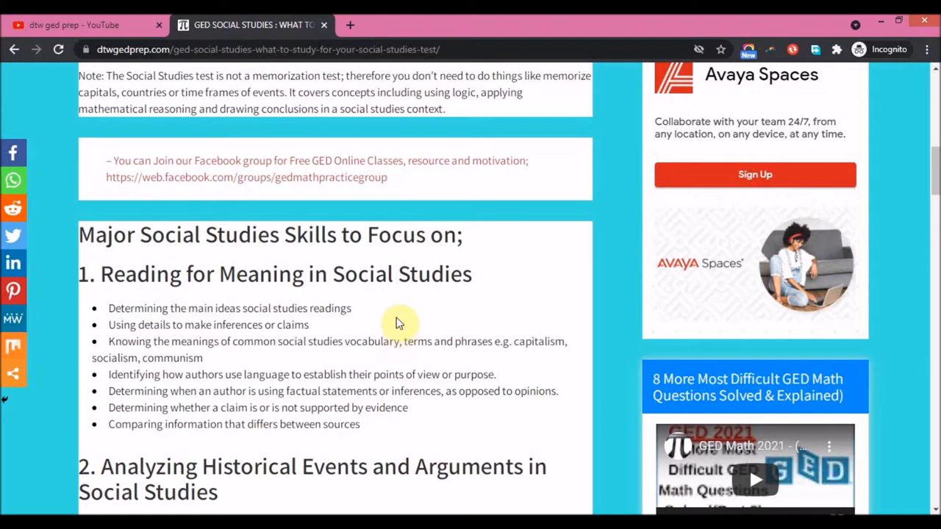
mouse_move(423, 260)
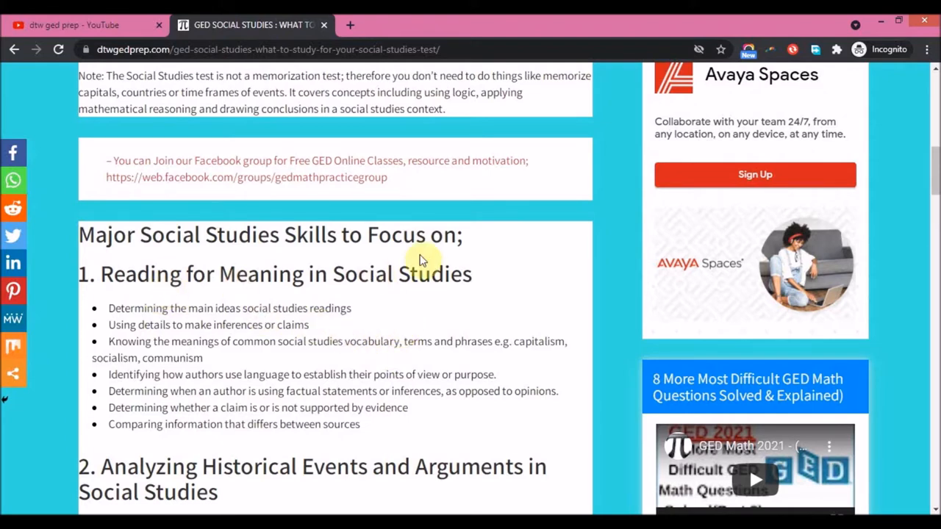
scroll("down", 3)
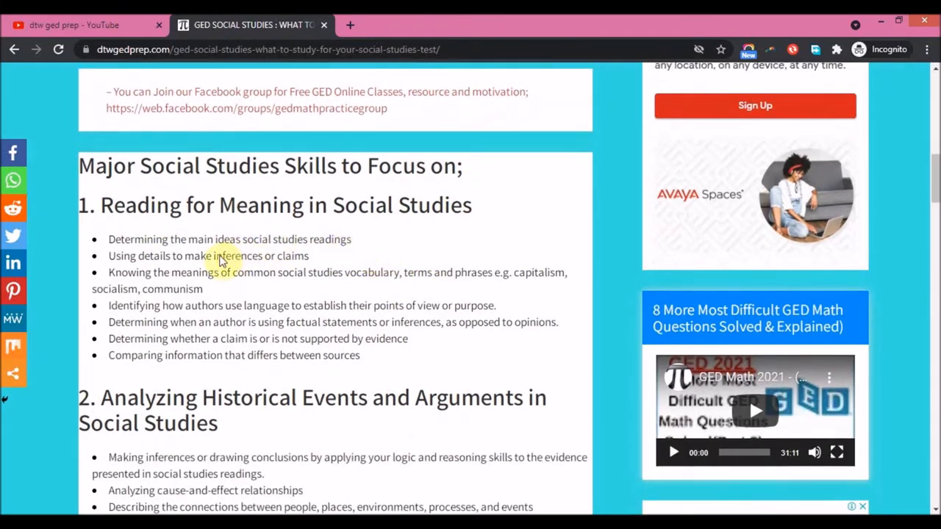
mouse_move(317, 248)
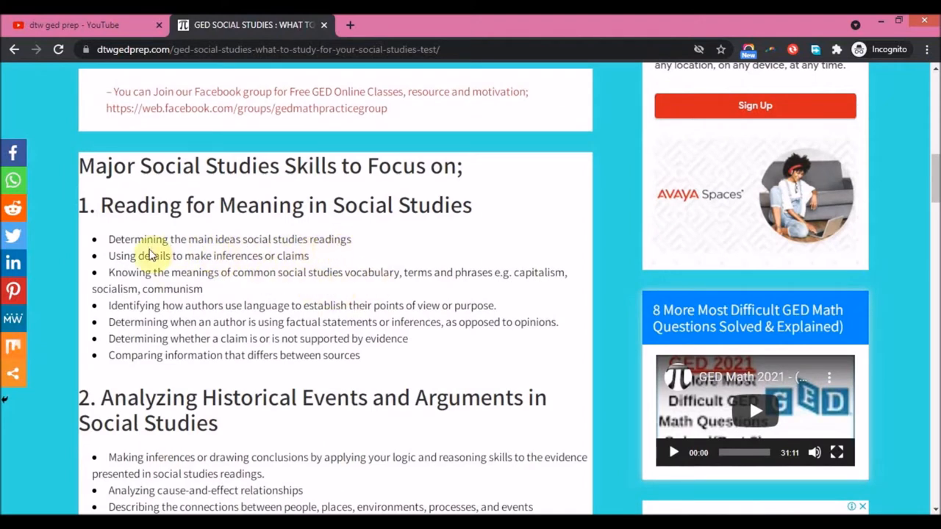
mouse_move(174, 285)
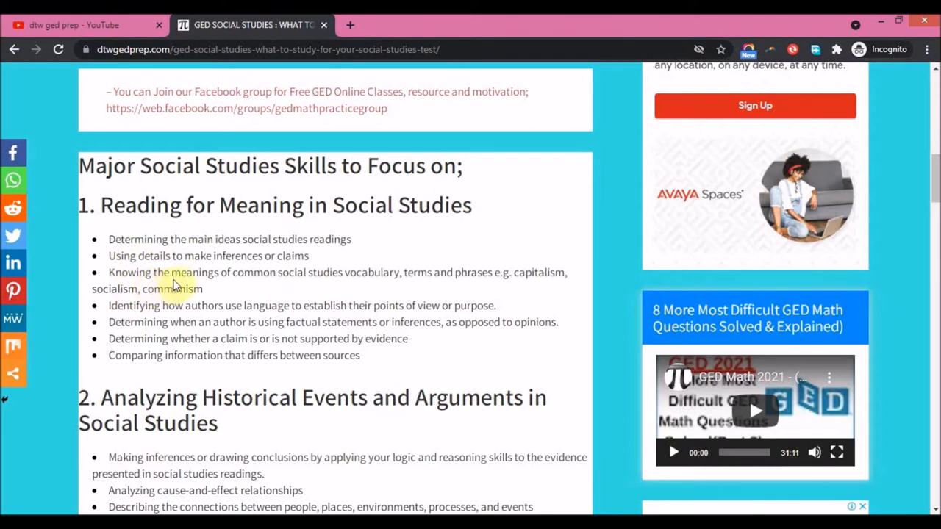
mouse_move(313, 285)
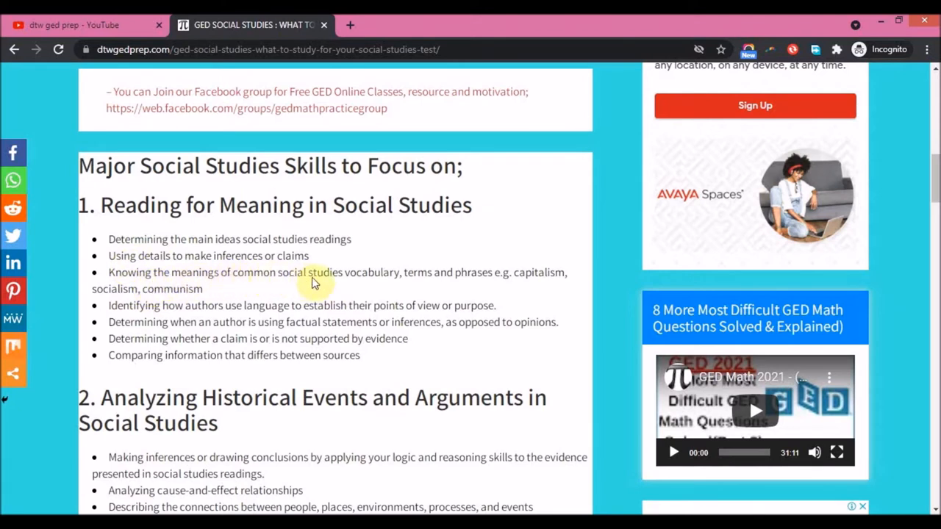
mouse_move(393, 287)
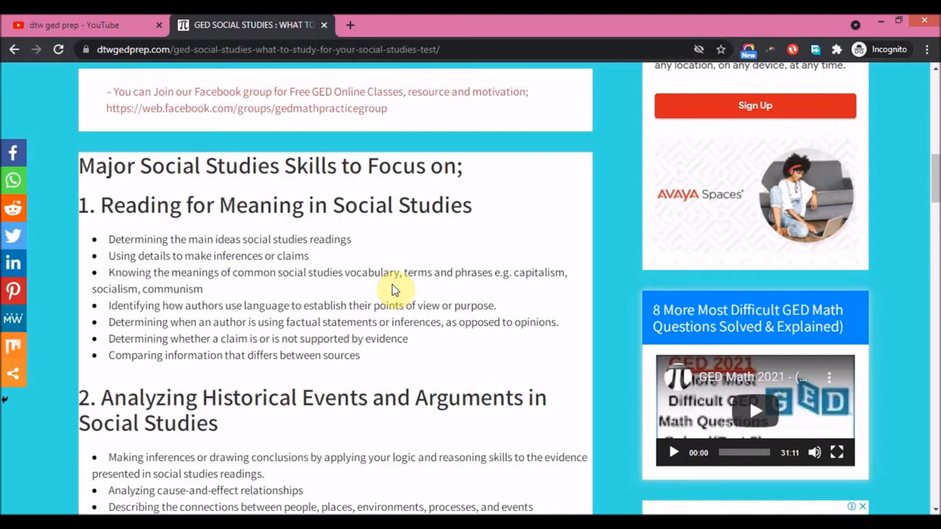
mouse_move(419, 292)
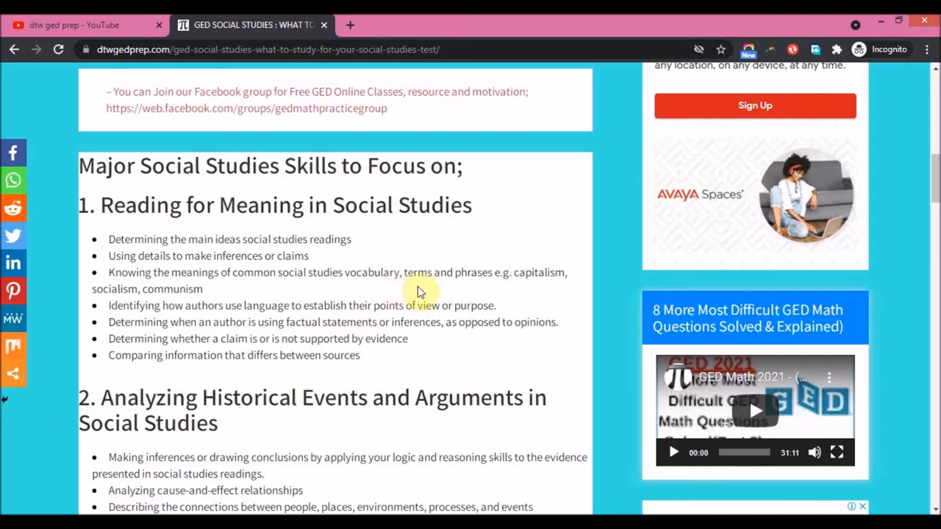
mouse_move(504, 320)
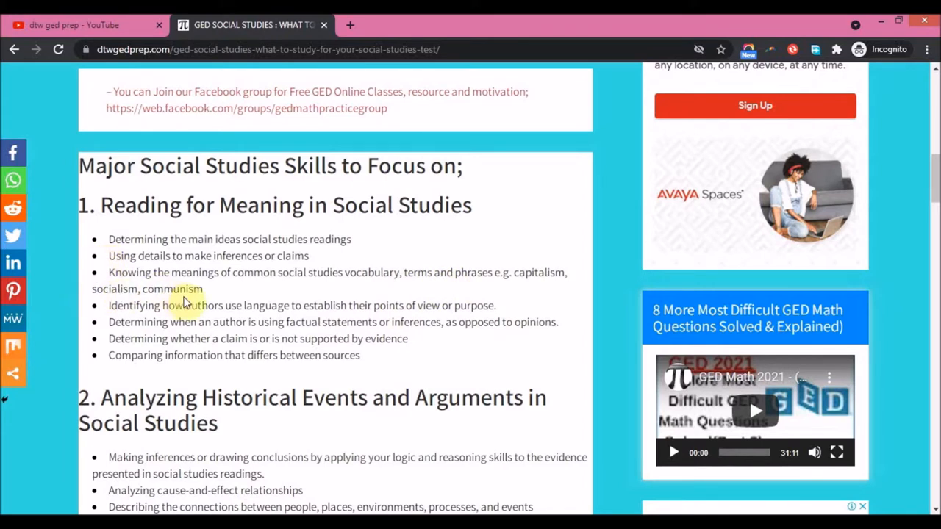
mouse_move(258, 327)
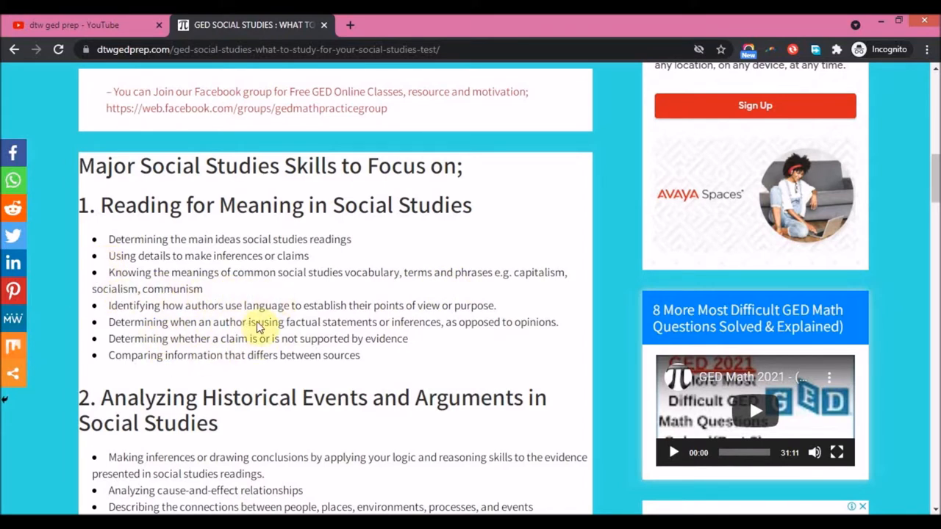
mouse_move(340, 318)
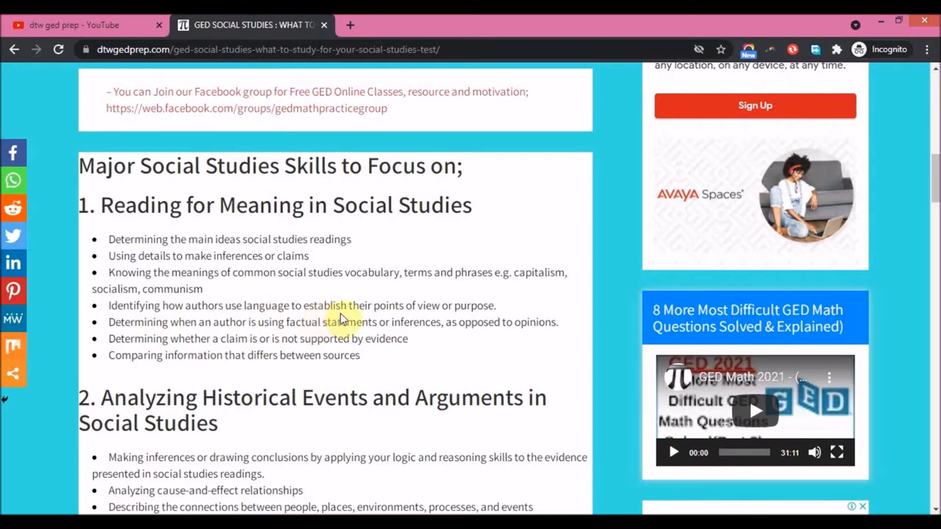
Scroll to section 2, 'Analyzing Historical Events and Arguments', showing its full skills list
scroll("down", 3)
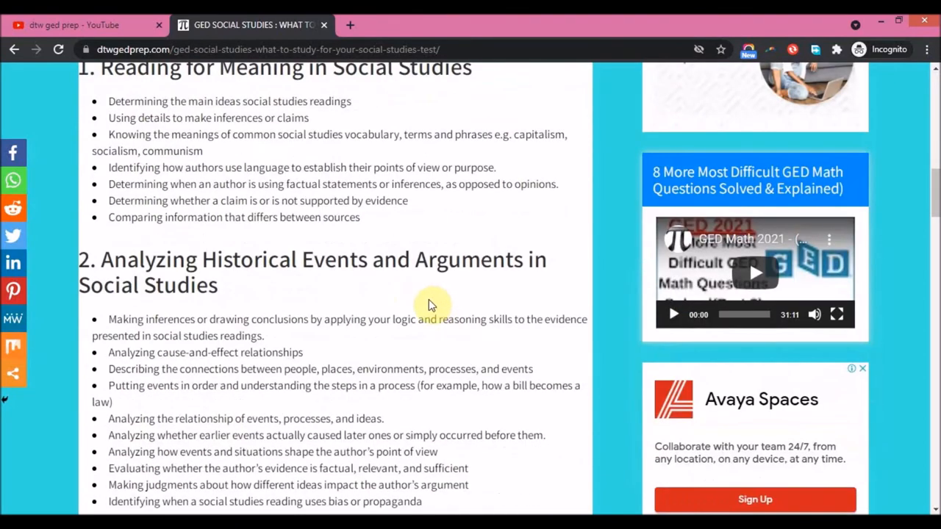
mouse_move(432, 318)
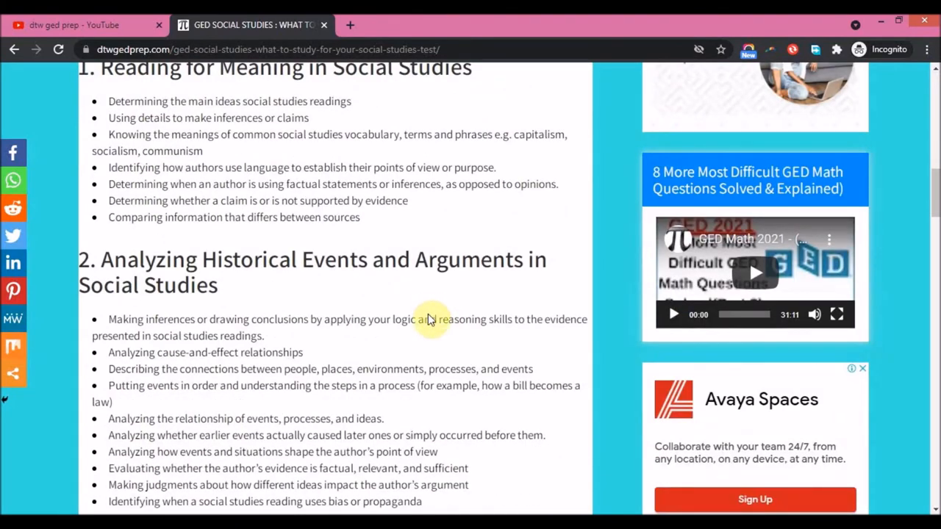
scroll("down", 3)
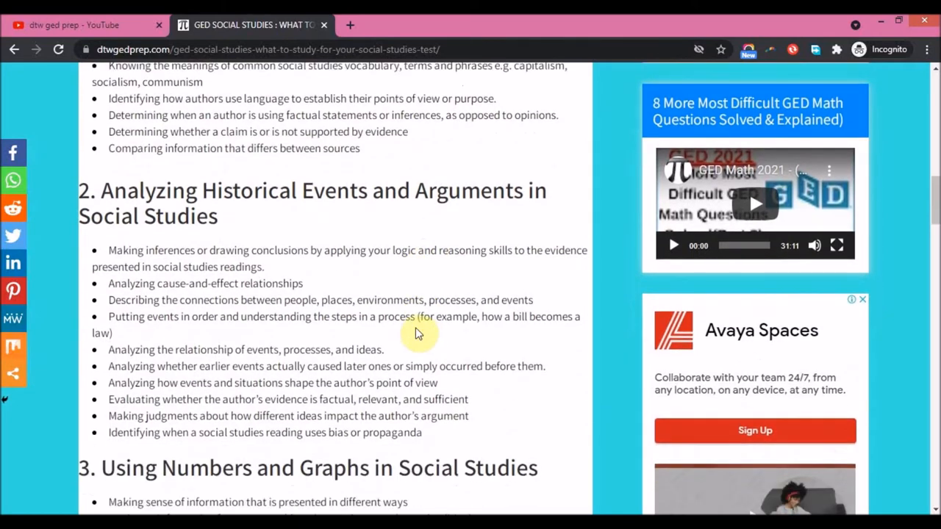
scroll("down", 3)
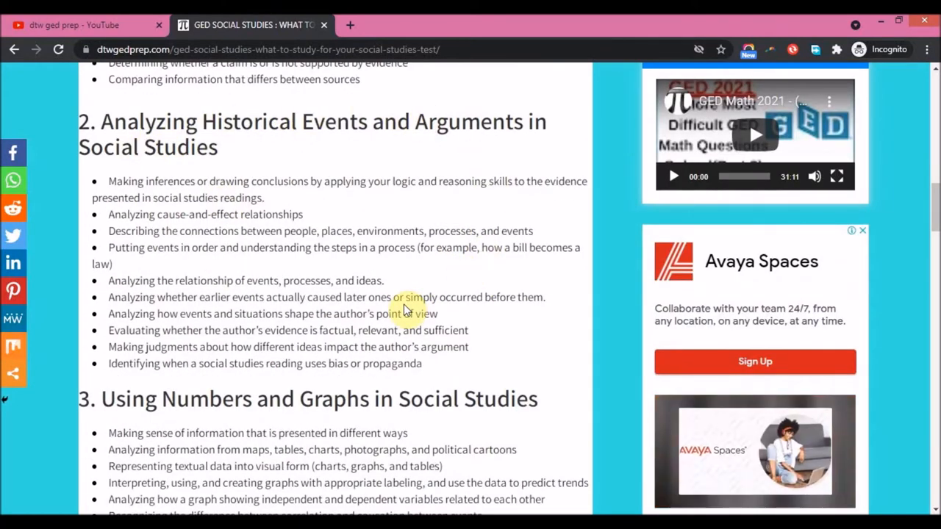
scroll("up", 3)
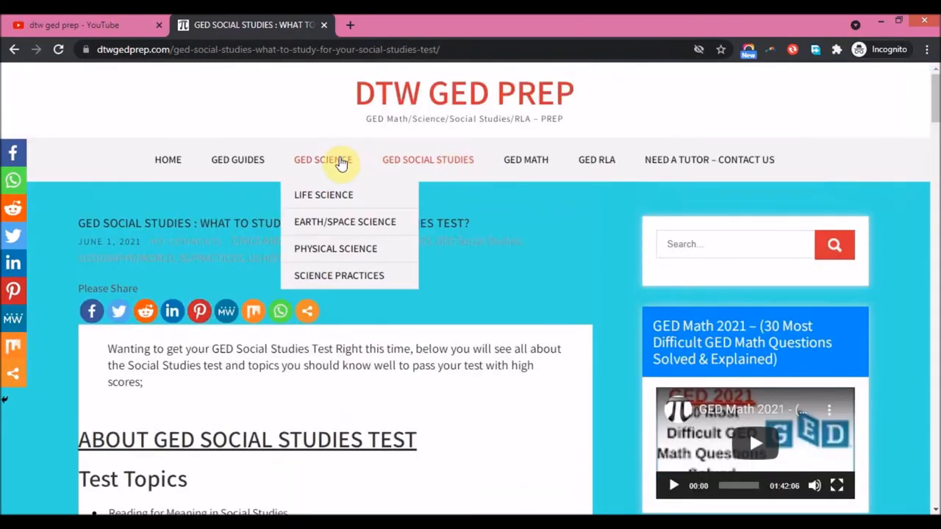
mouse_move(519, 436)
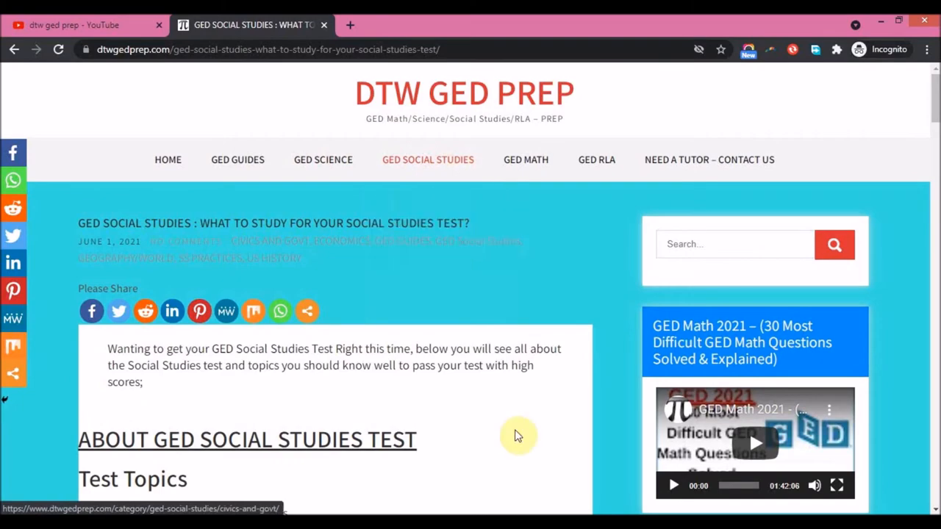
scroll("down", 3)
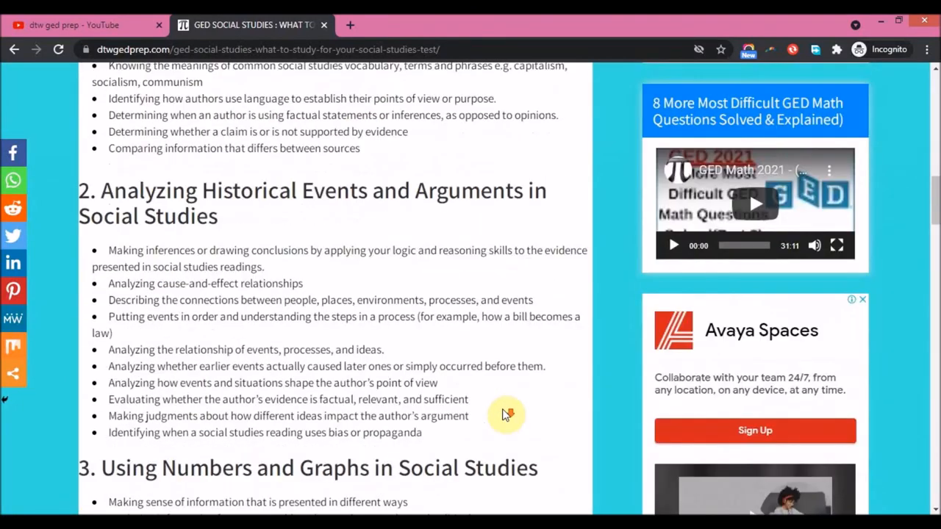
Scroll past 'Using Numbers and Graphs' to Resources: Quizlet.com, ged.com, Kaplan, Steck Vaughn
scroll("down", 3)
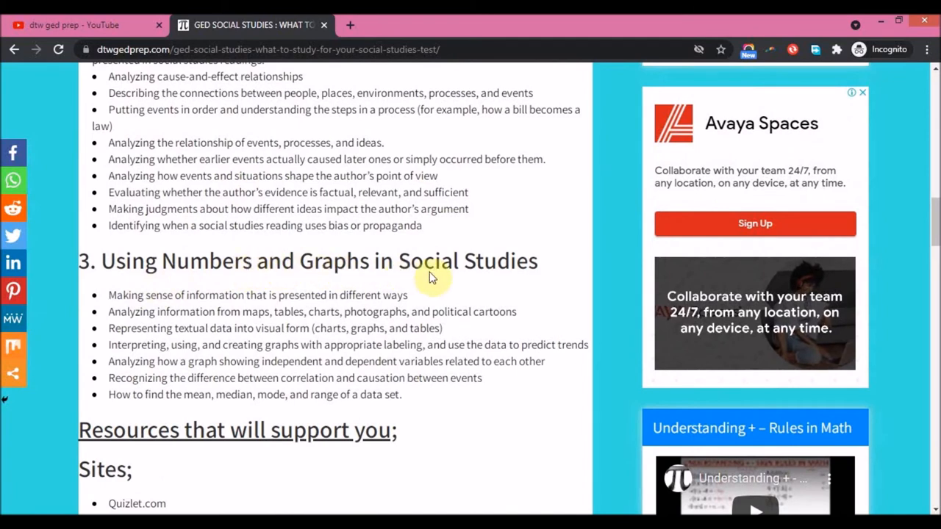
mouse_move(139, 309)
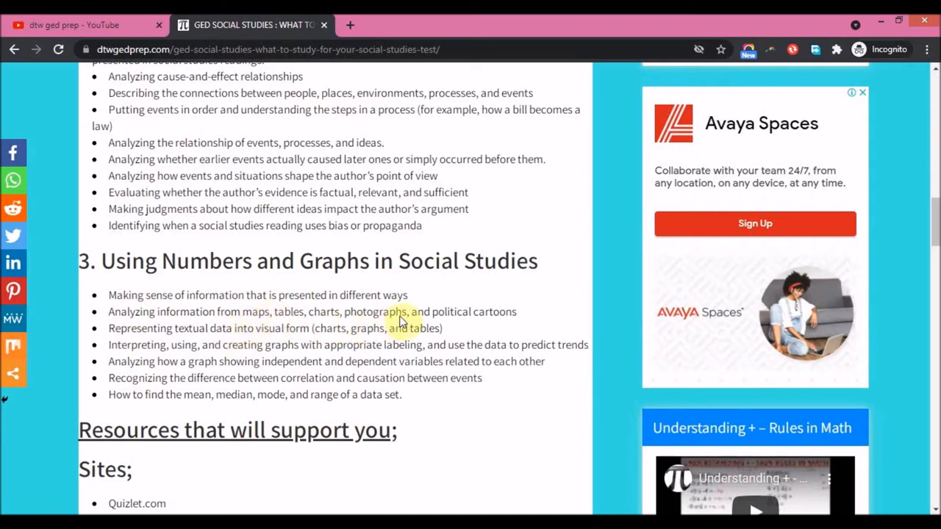
mouse_move(511, 329)
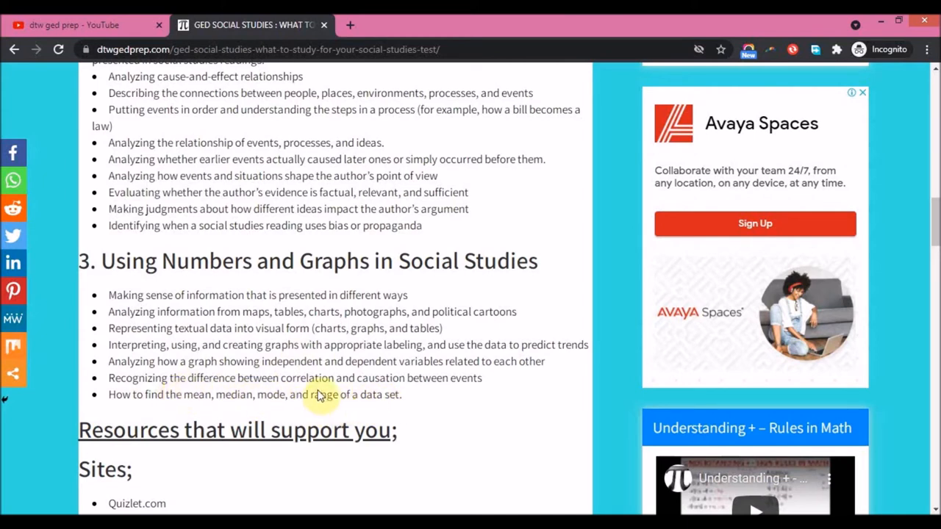
mouse_move(421, 395)
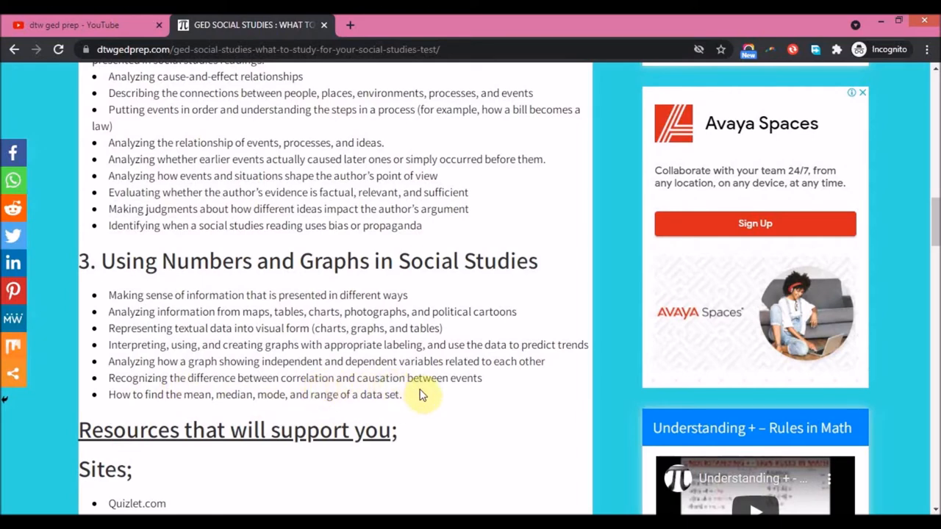
scroll("down", 3)
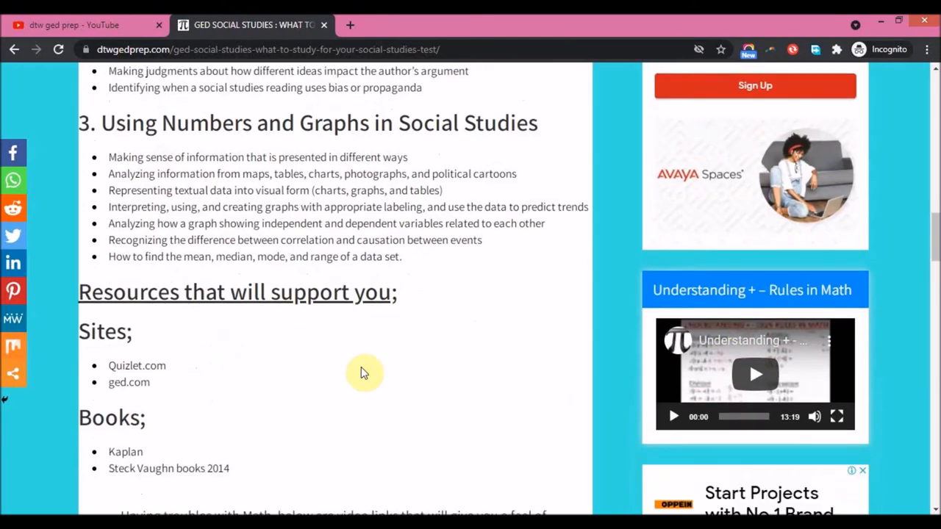
scroll("up", 3)
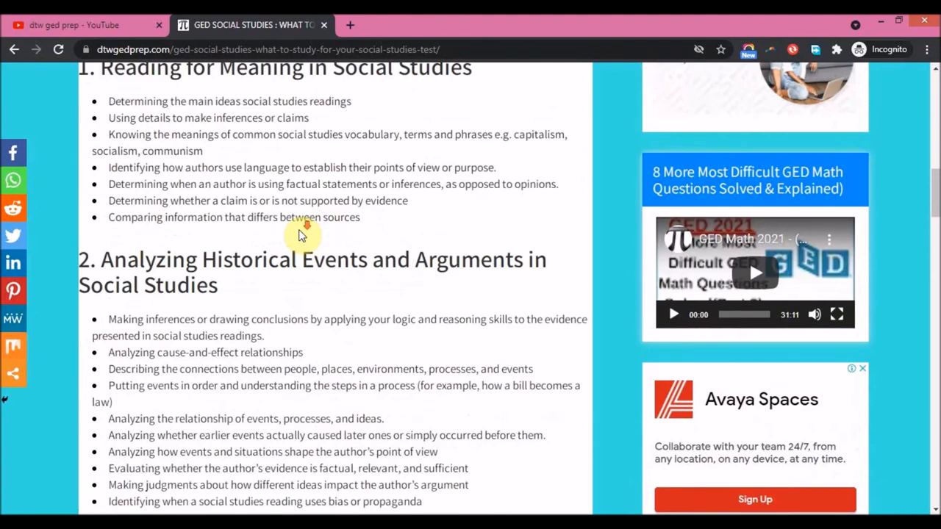
scroll("down", 3)
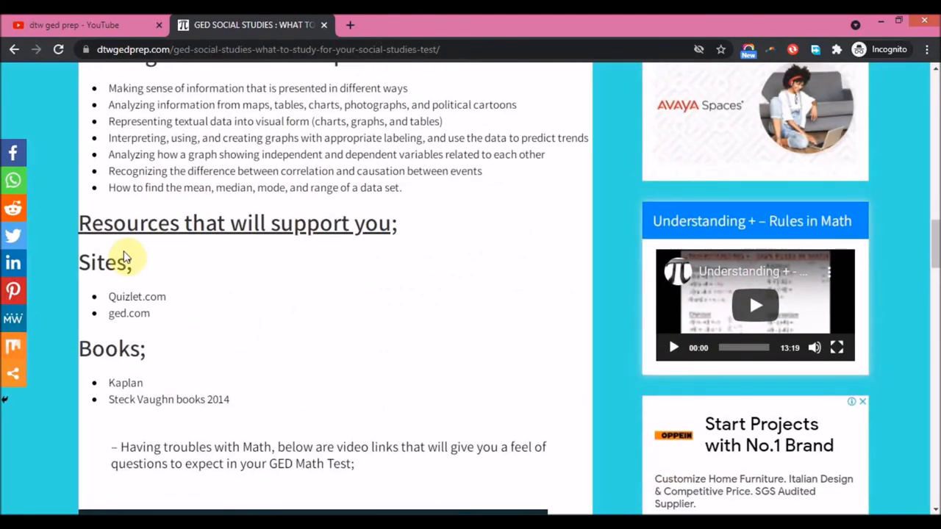
mouse_move(139, 301)
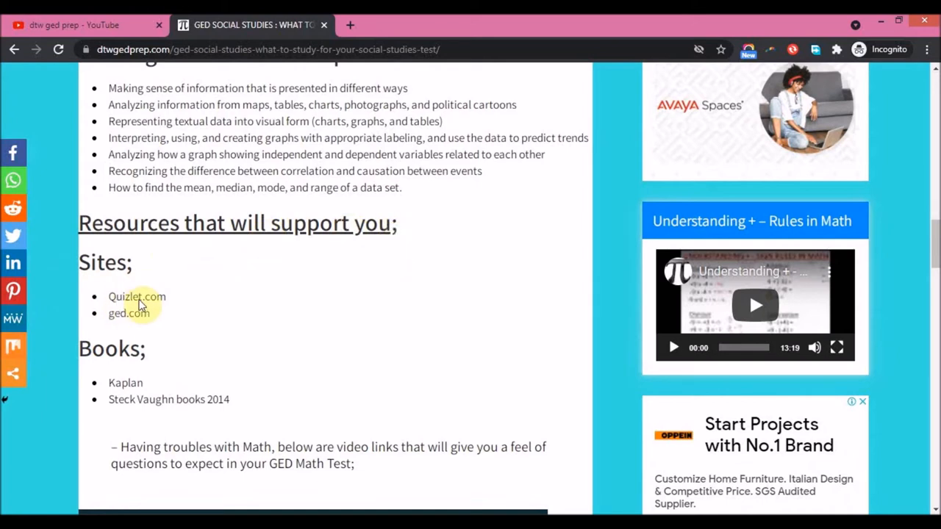
mouse_move(182, 325)
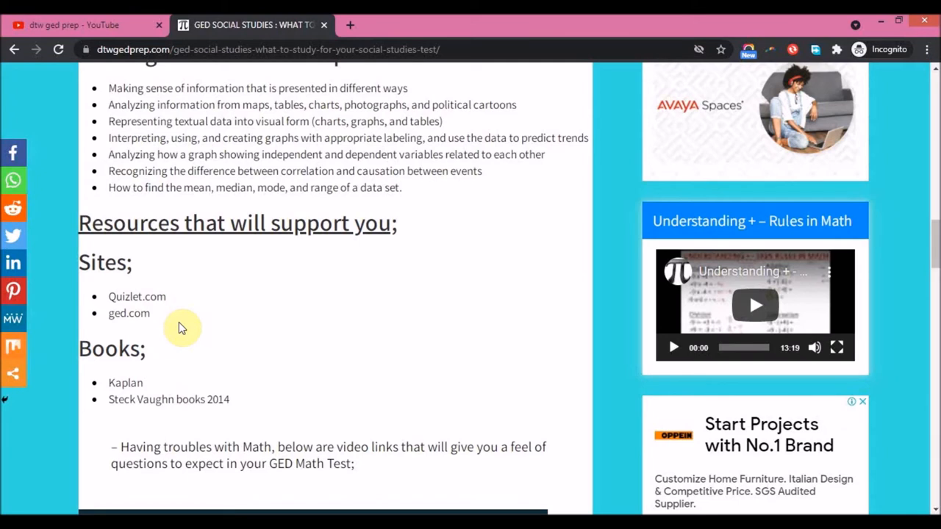
mouse_move(150, 313)
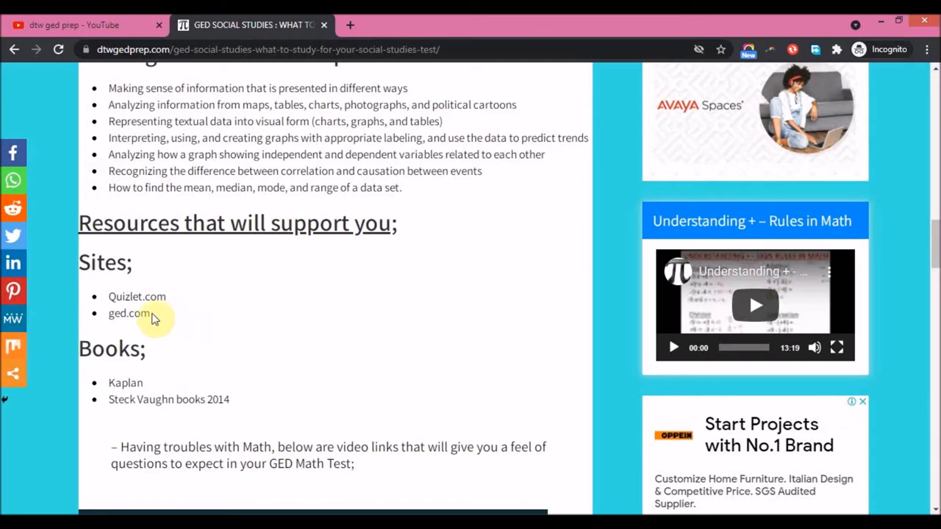
mouse_move(168, 325)
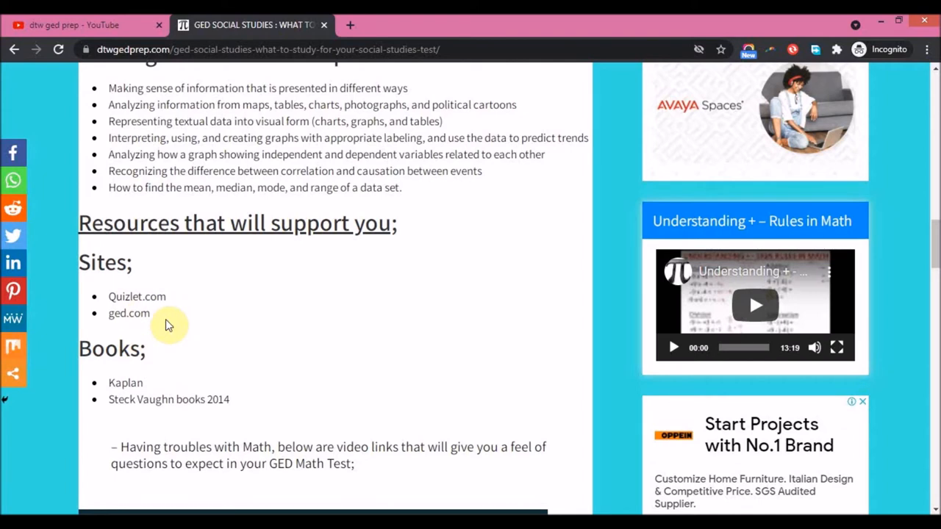
mouse_move(144, 384)
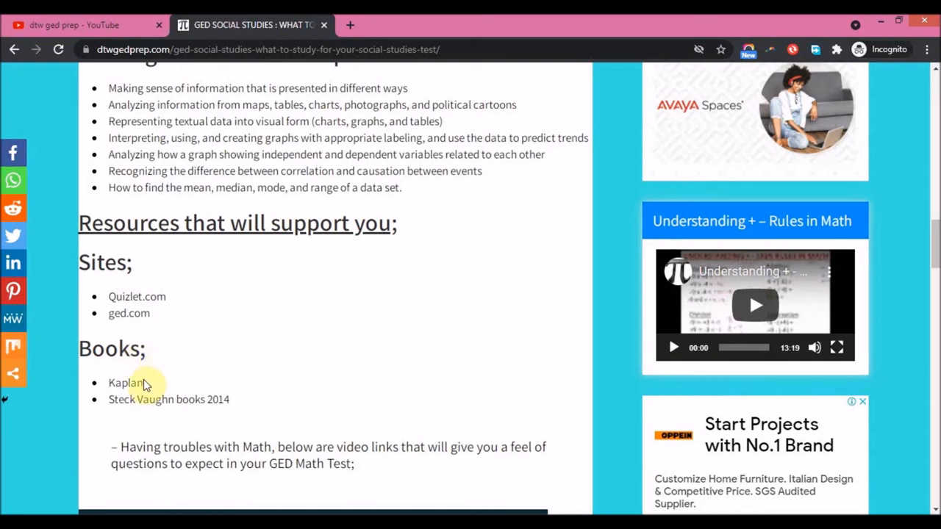
mouse_move(127, 408)
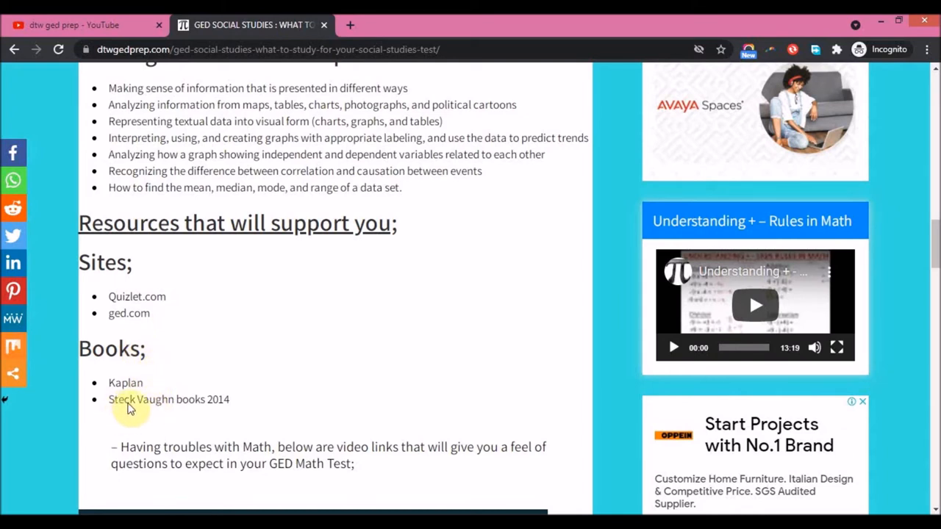
mouse_move(171, 407)
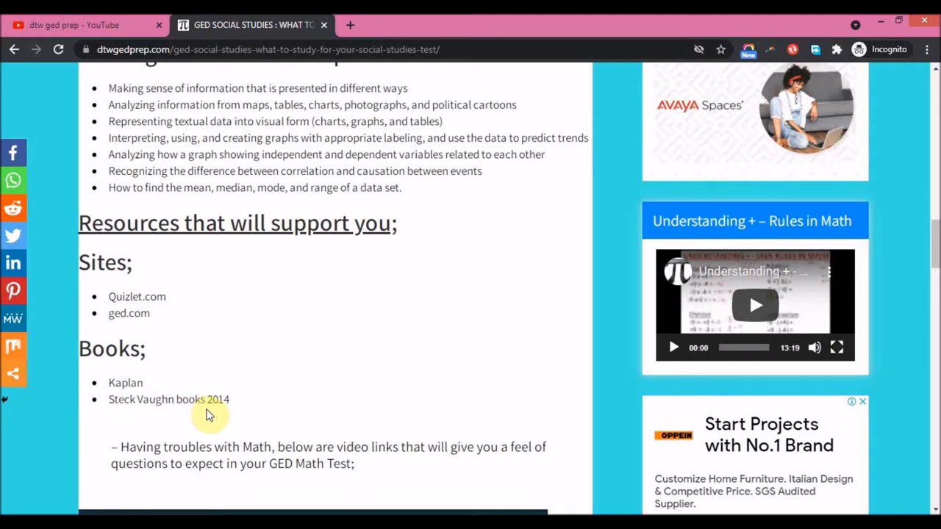
mouse_move(265, 376)
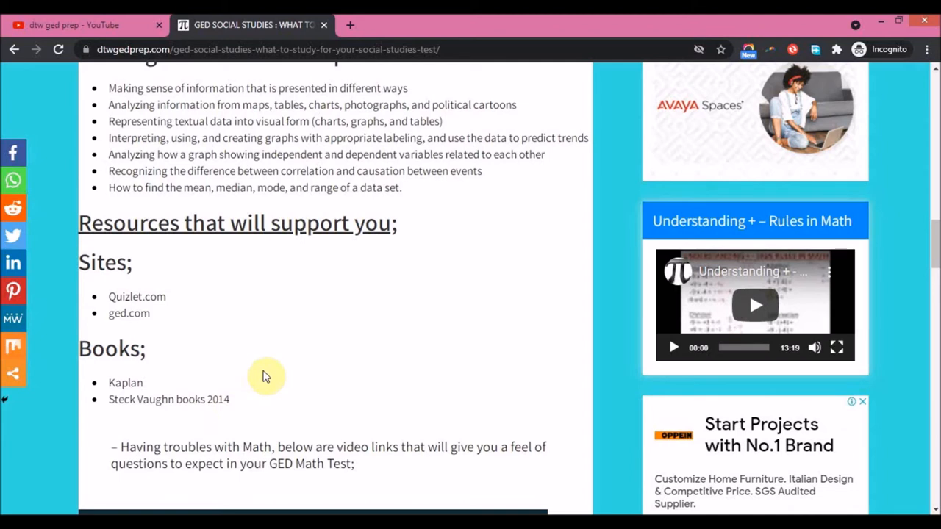
mouse_move(265, 367)
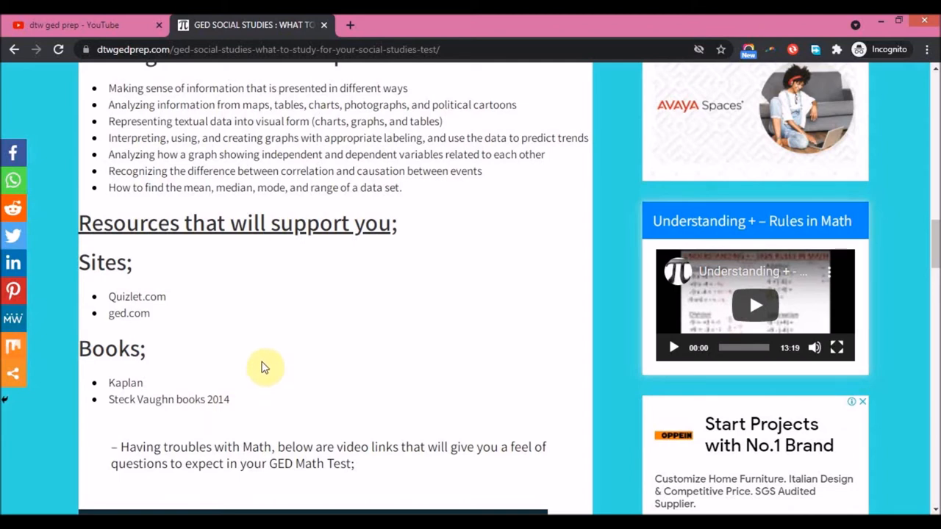
scroll("down", 3)
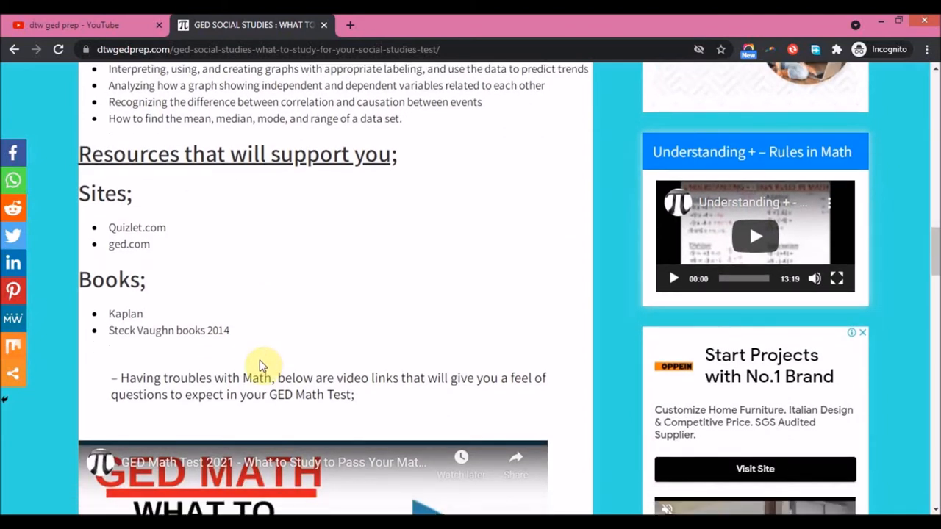
mouse_move(151, 395)
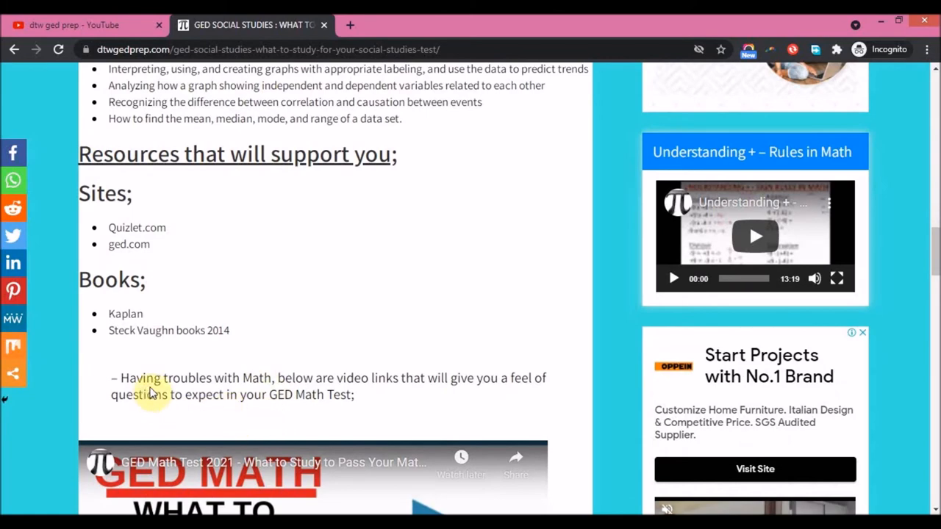
scroll("down", 3)
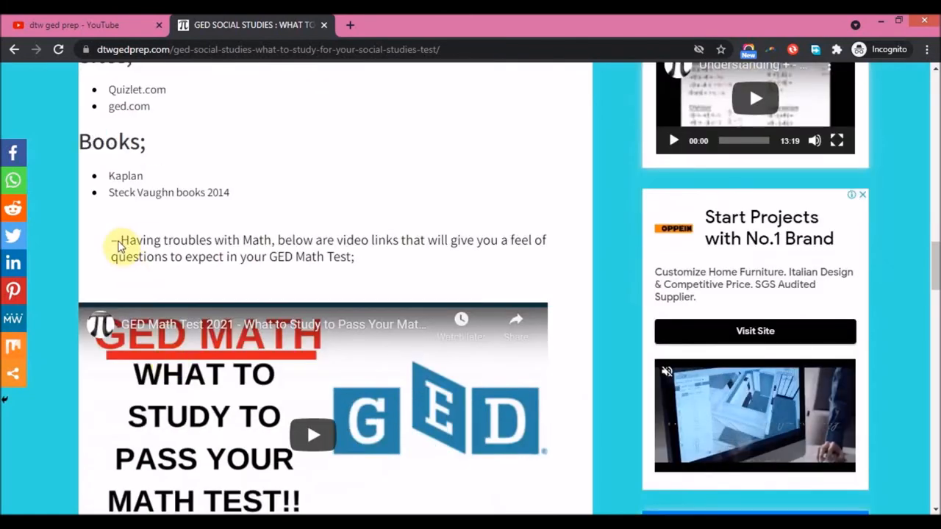
mouse_move(429, 242)
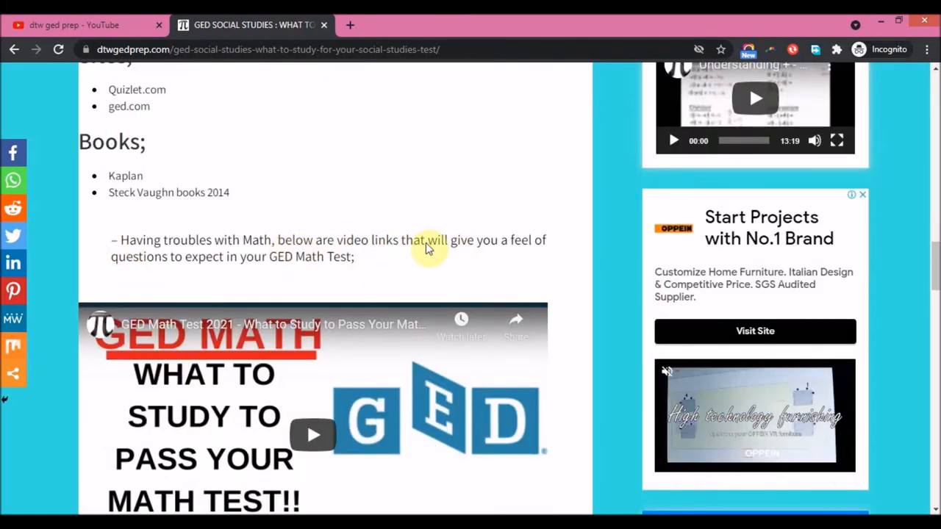
scroll("down", 3)
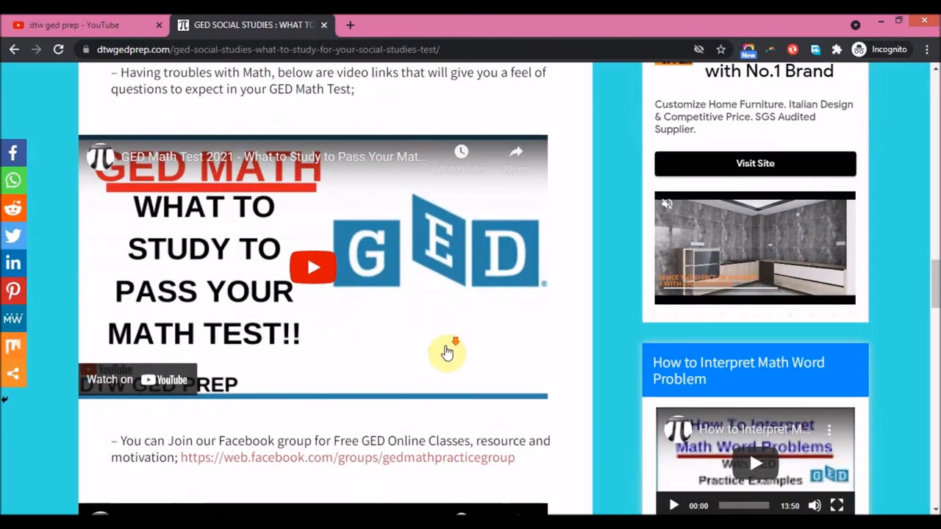
scroll("down", 3)
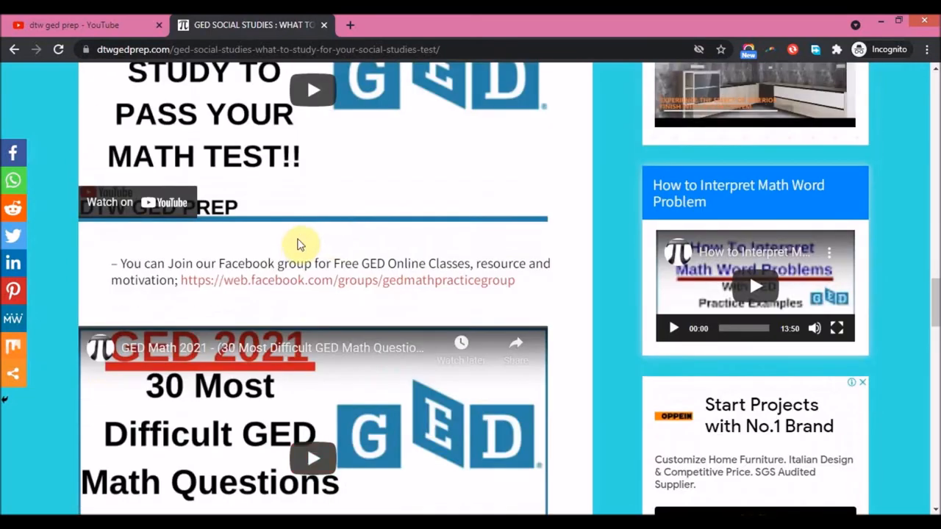
mouse_move(339, 287)
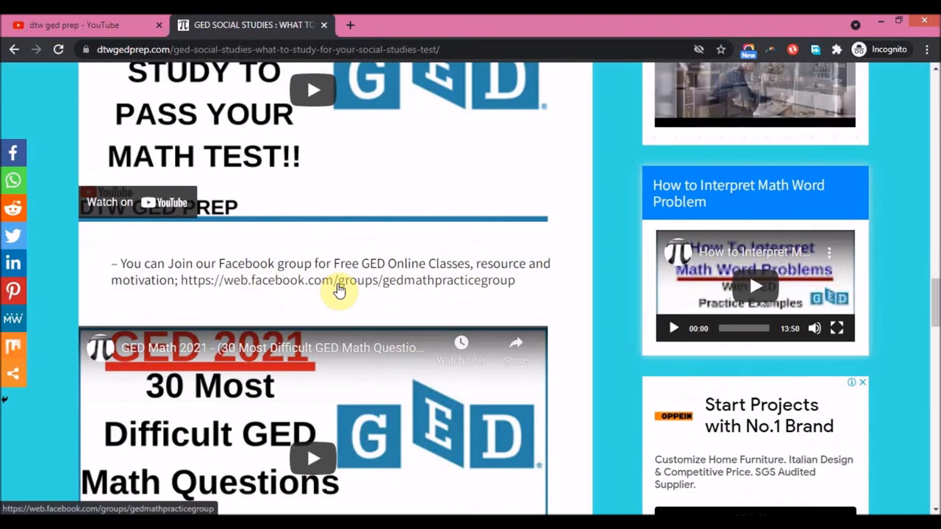
scroll("down", 3)
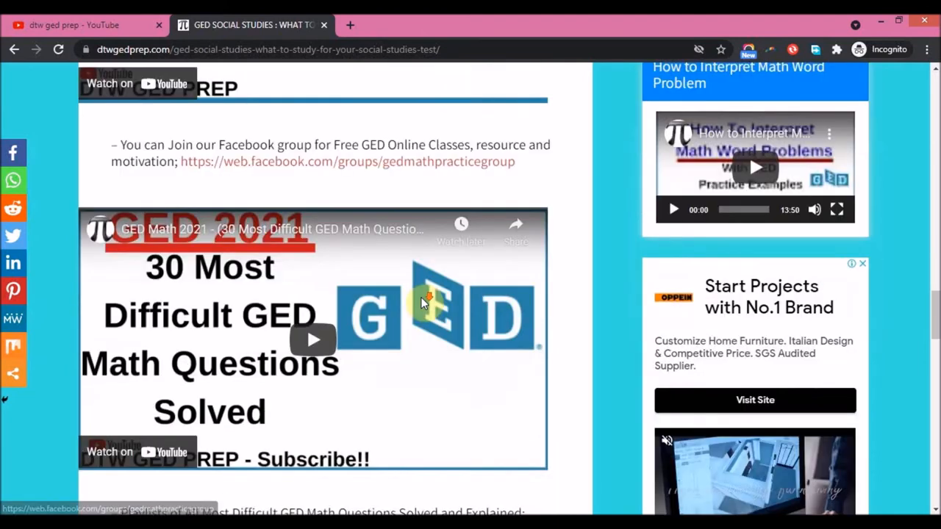
scroll("down", 3)
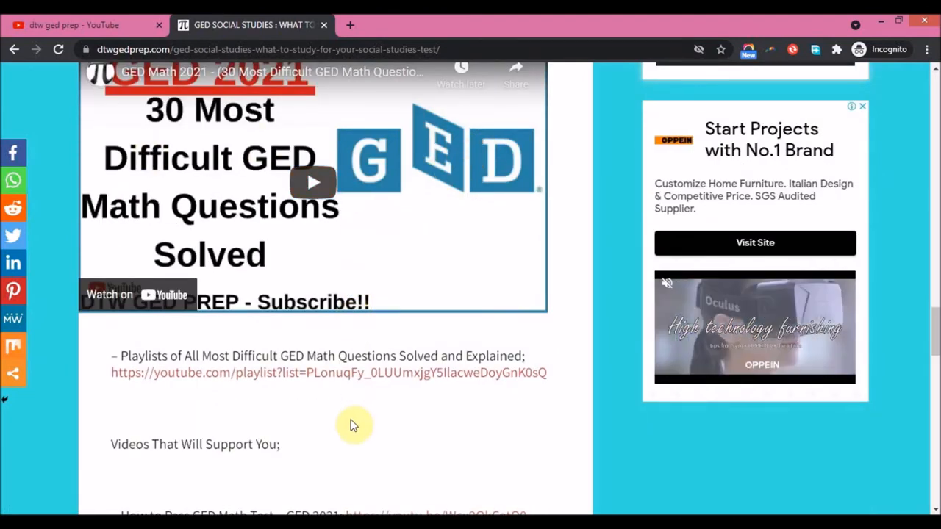
scroll("down", 3)
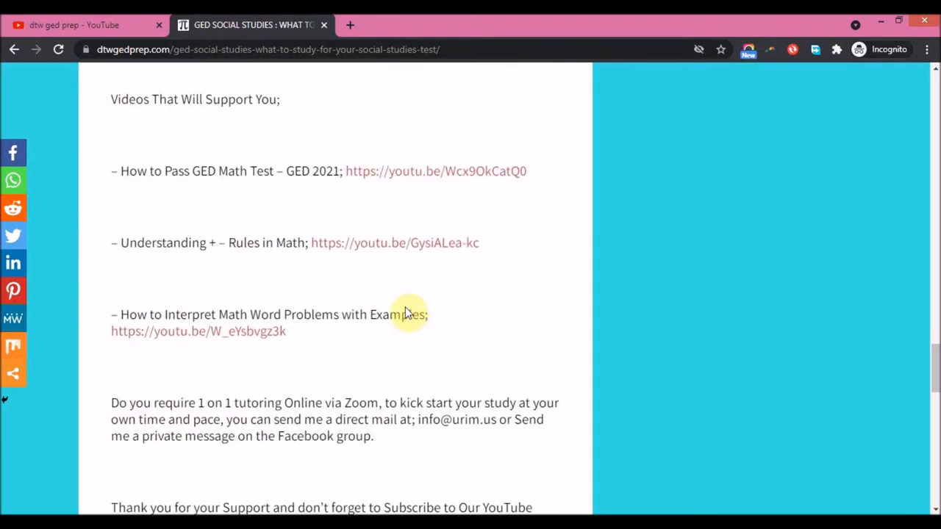
scroll("down", 3)
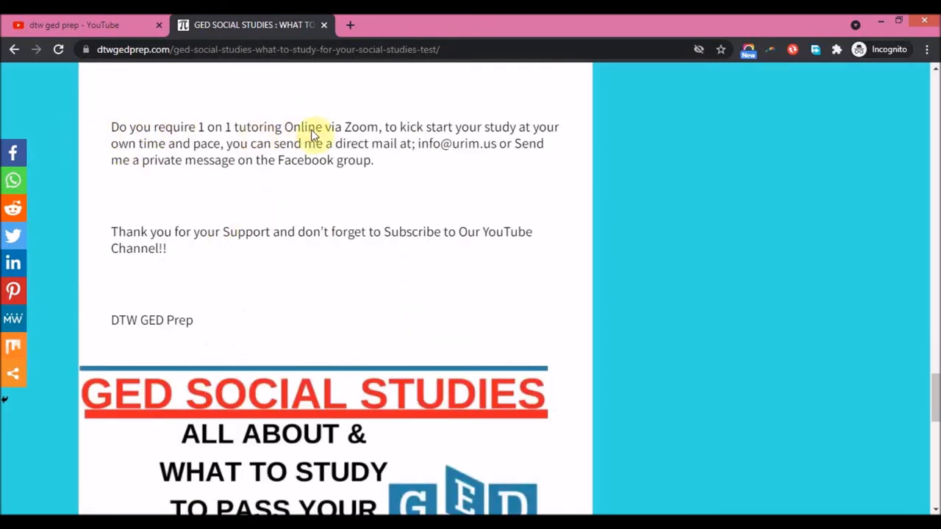
mouse_move(315, 221)
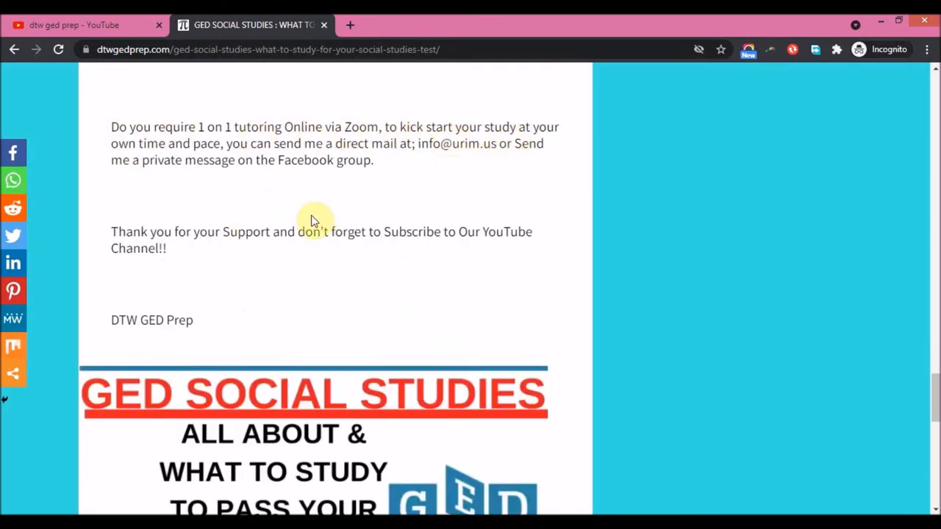
scroll("up", 3)
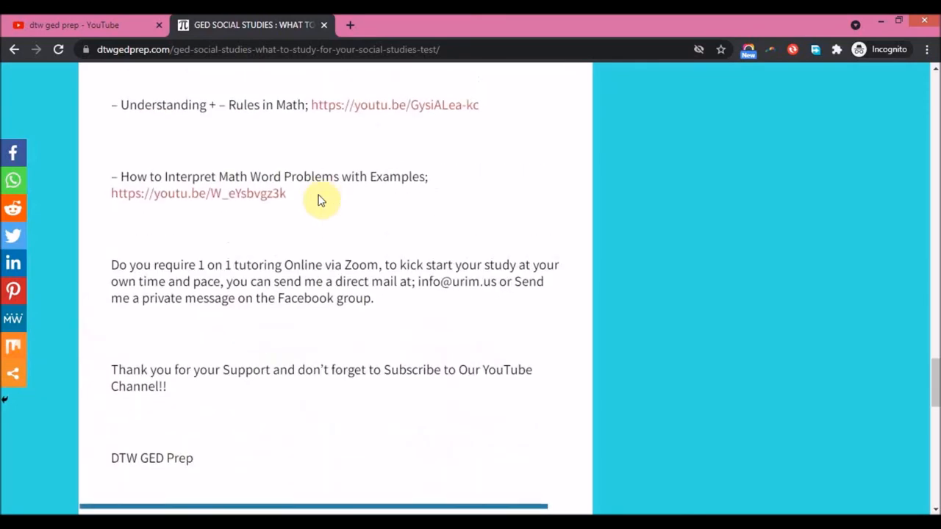
scroll("up", 3)
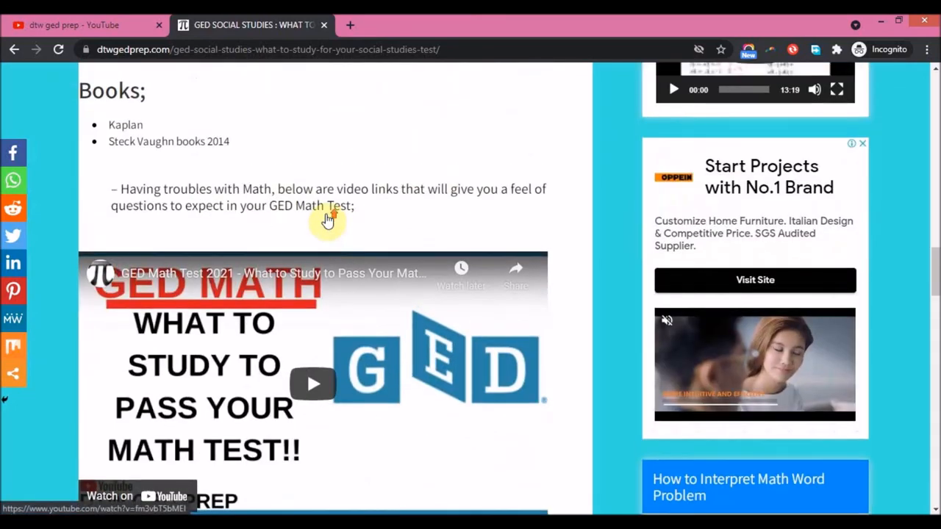
Scroll back up to the article title
scroll("up", 3)
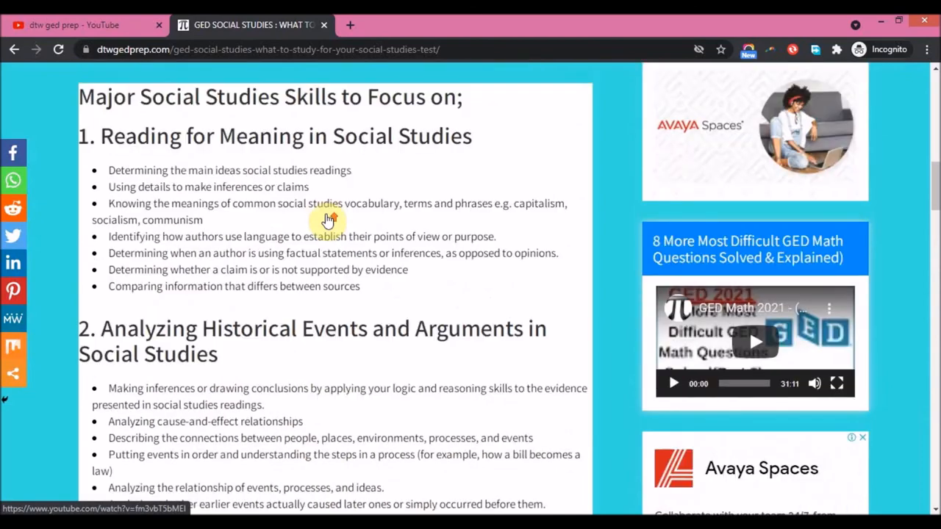
scroll("up", 3)
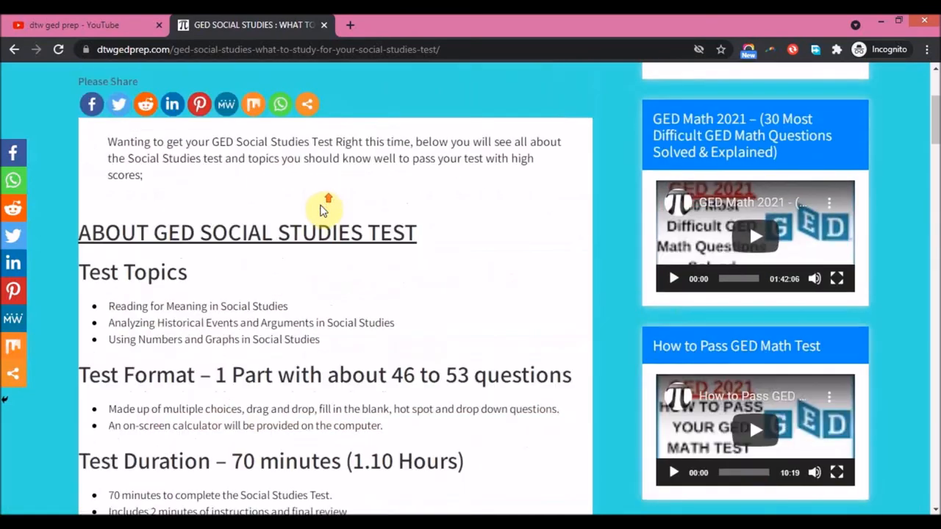
mouse_move(408, 323)
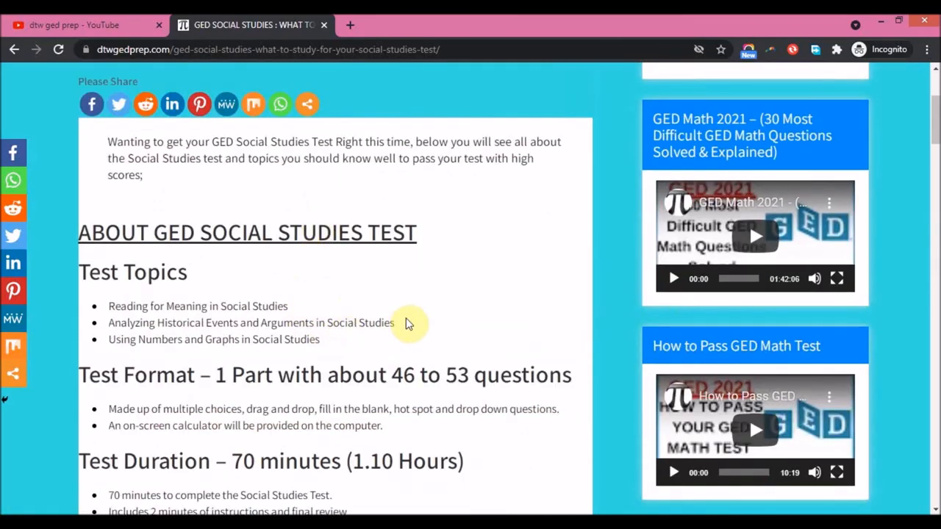
scroll("up", 3)
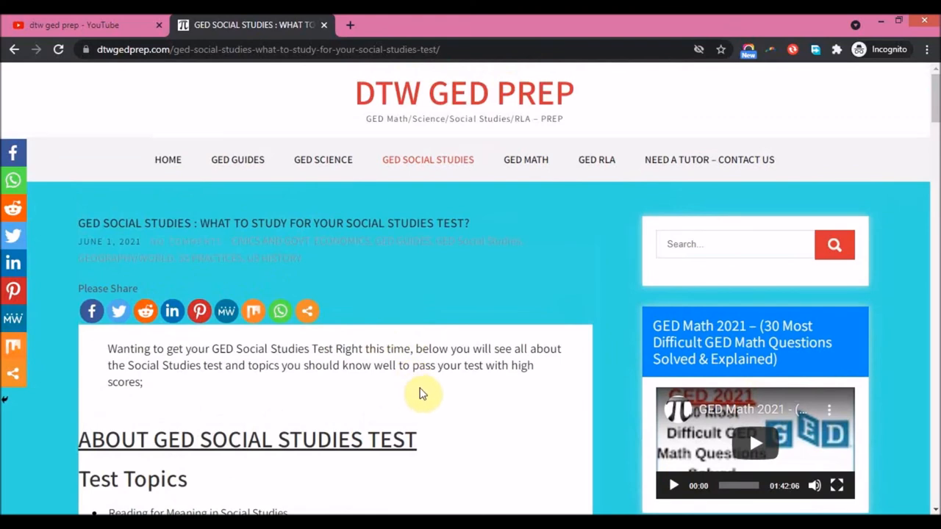
mouse_move(421, 402)
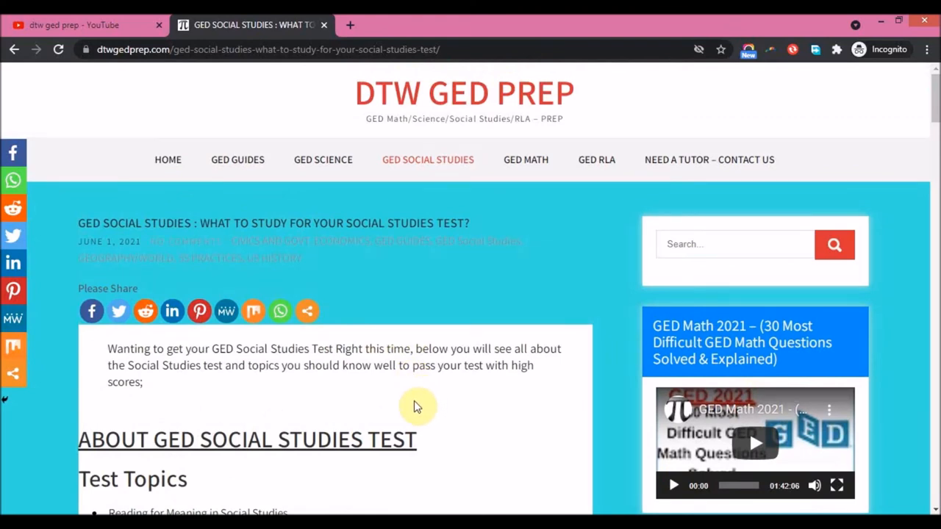
mouse_move(415, 387)
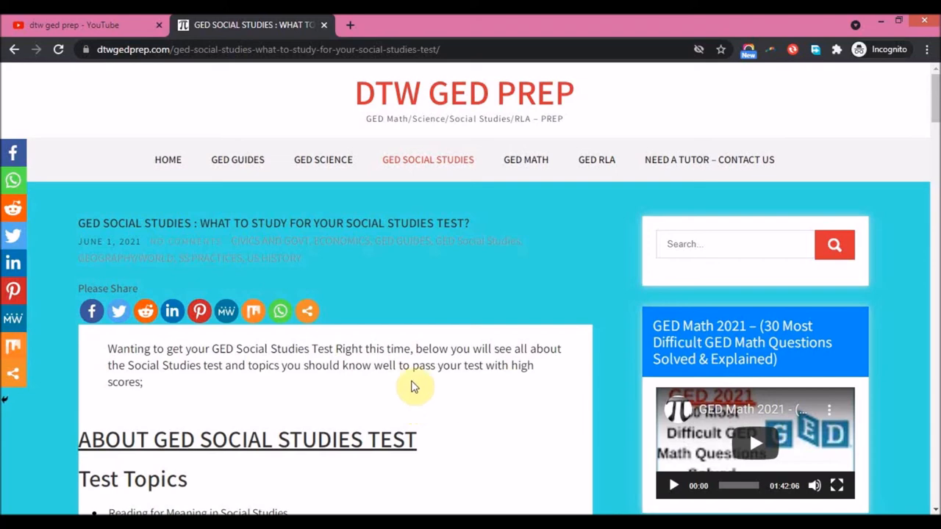
Scroll down to the Test Duration note and Facebook group invite
scroll("down", 3)
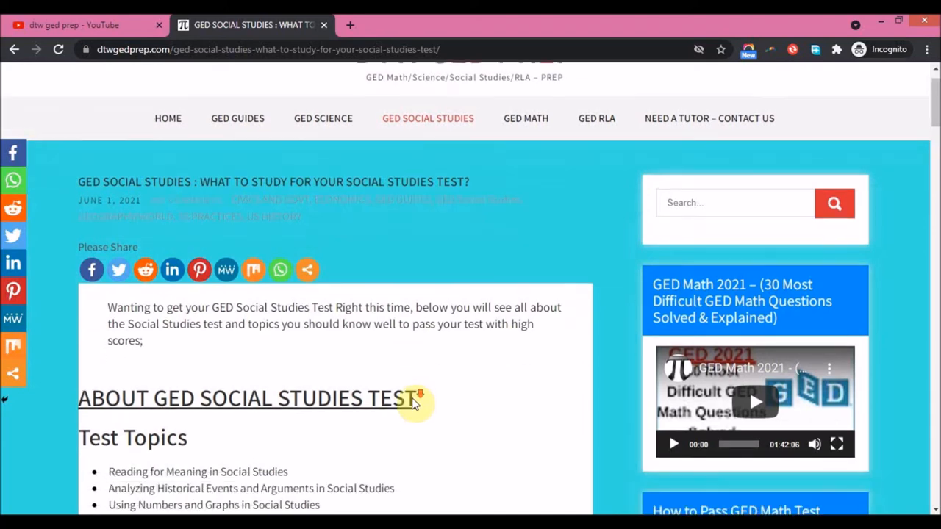
scroll("down", 3)
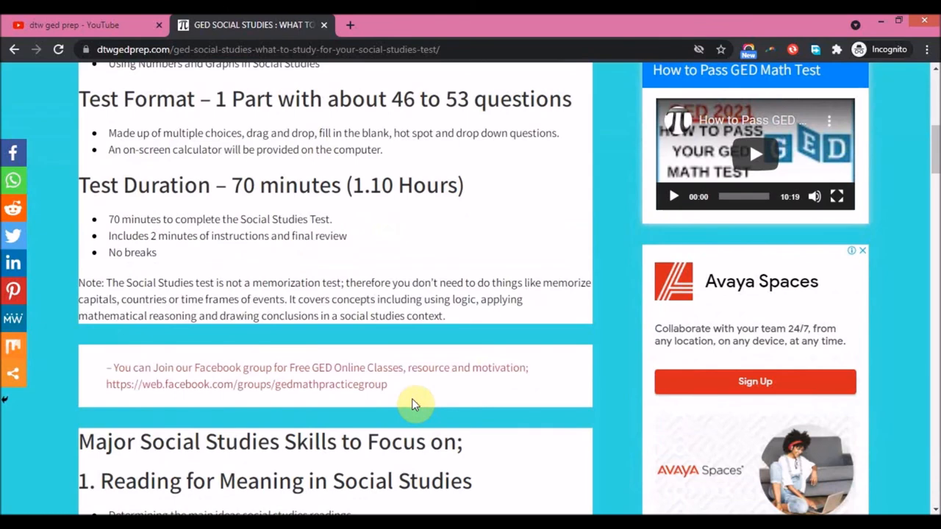
scroll("down", 3)
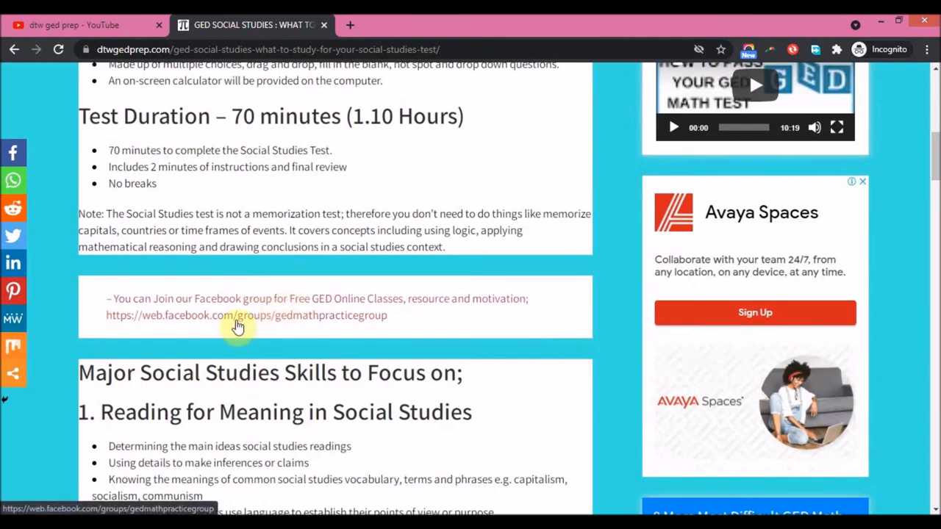
mouse_move(481, 196)
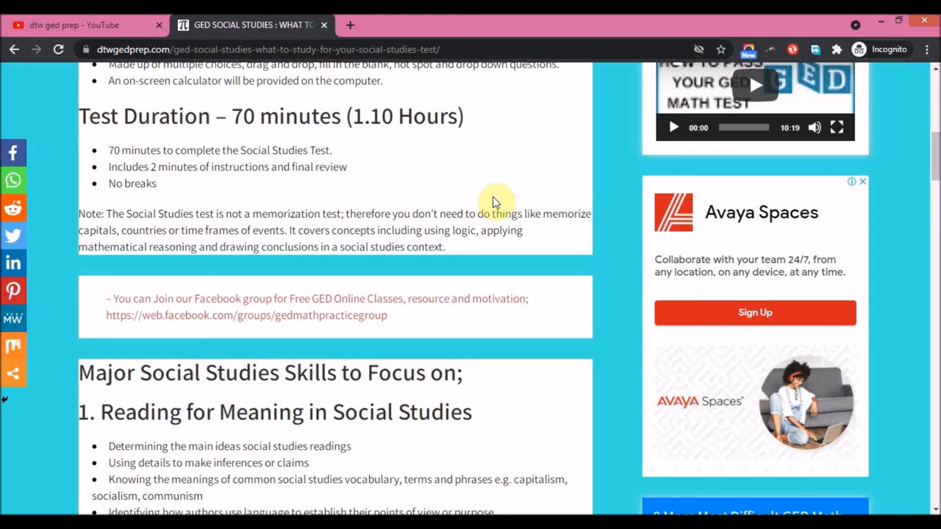
mouse_move(474, 195)
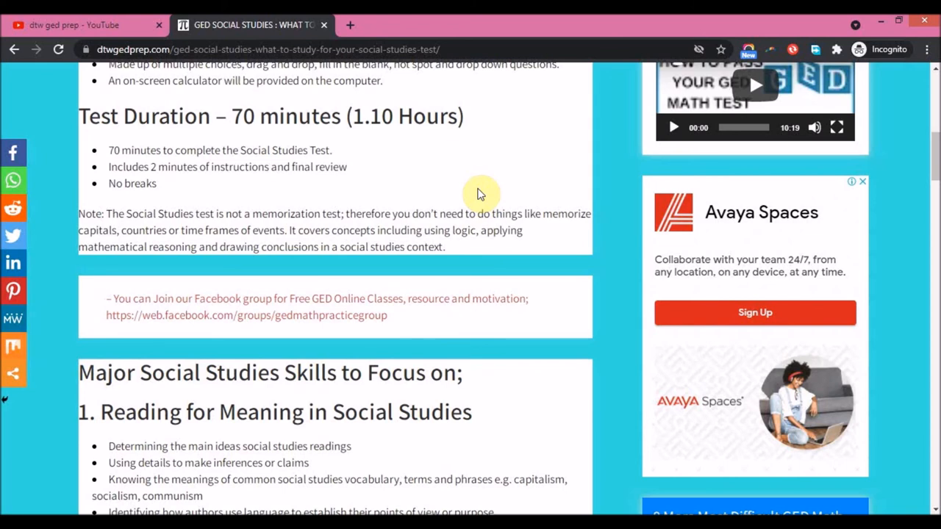
mouse_move(487, 200)
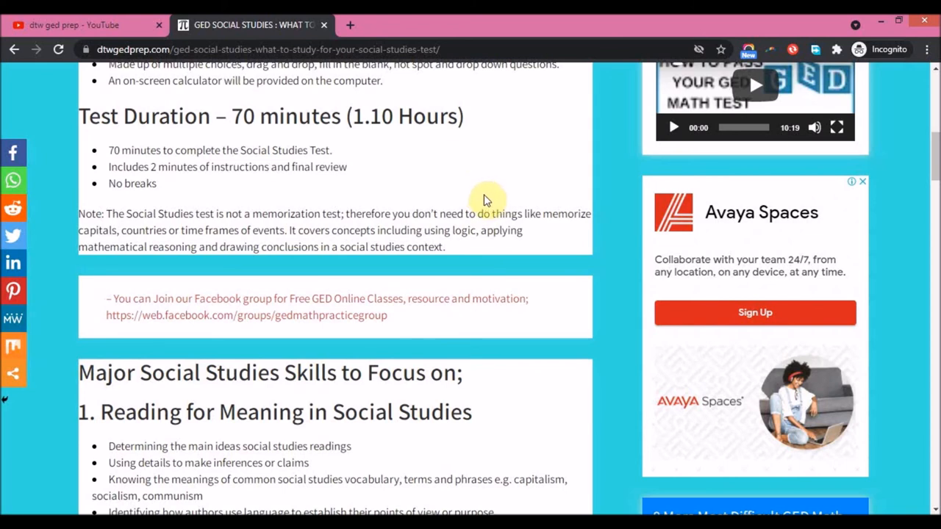
mouse_move(442, 204)
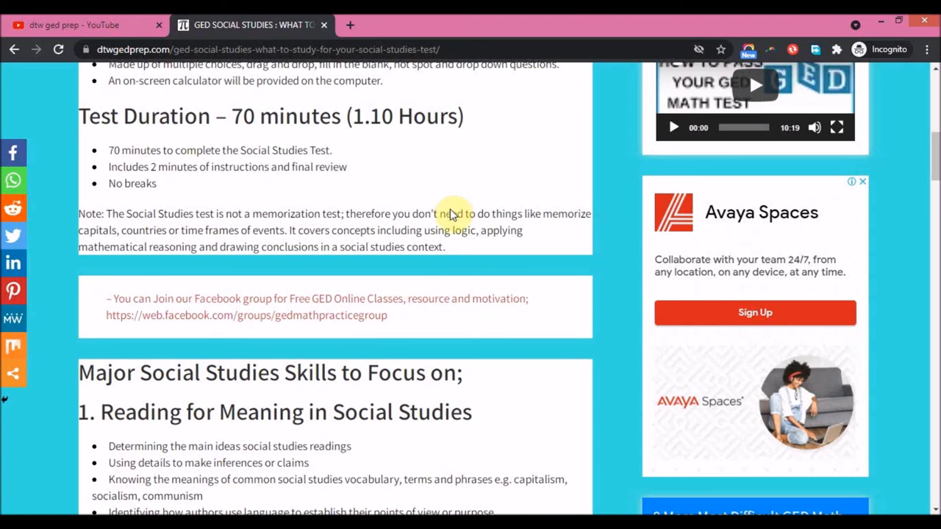
mouse_move(452, 209)
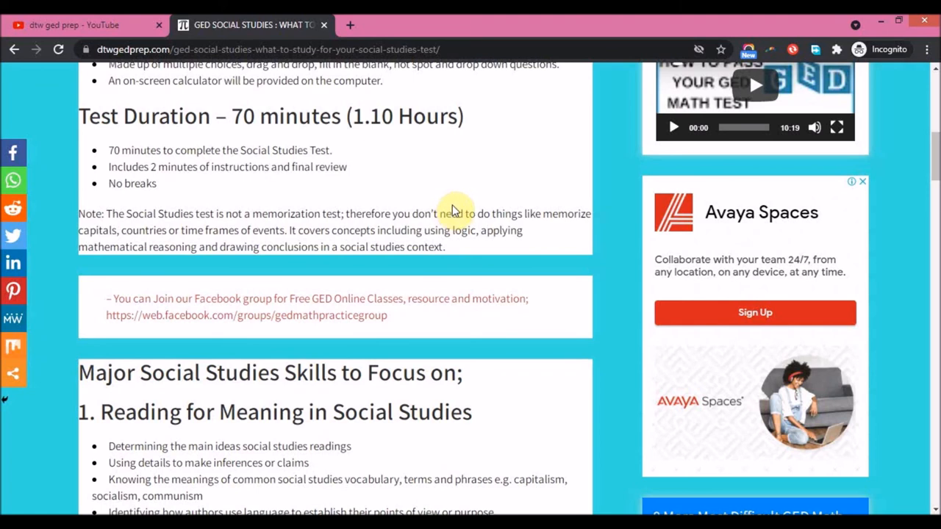
mouse_move(463, 217)
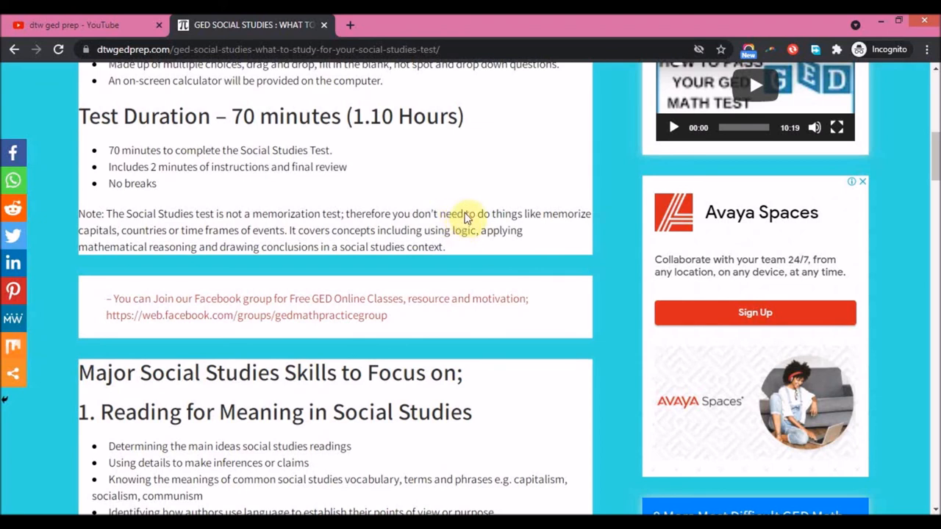
mouse_move(431, 200)
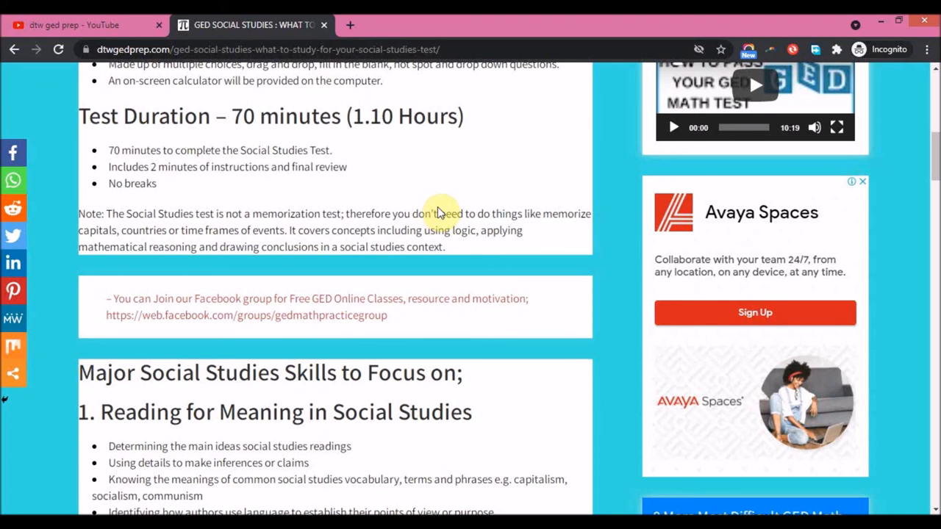
mouse_move(452, 228)
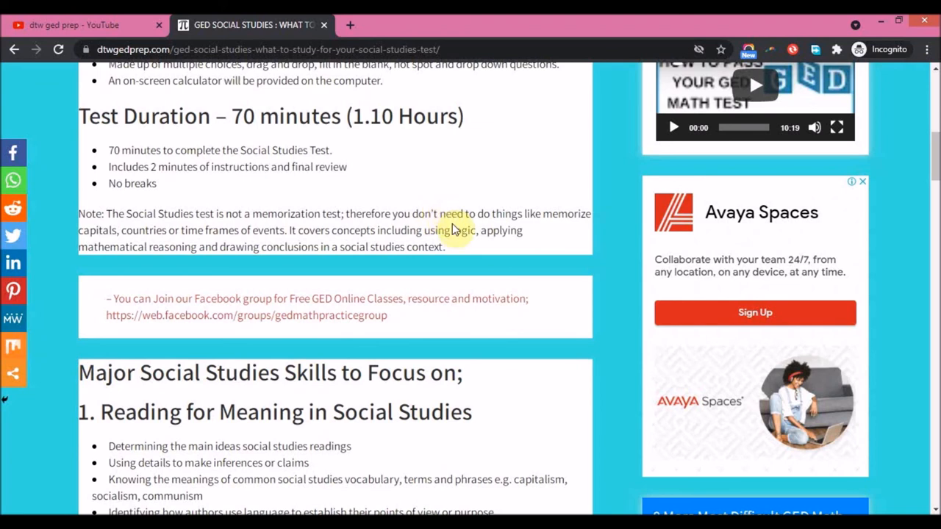